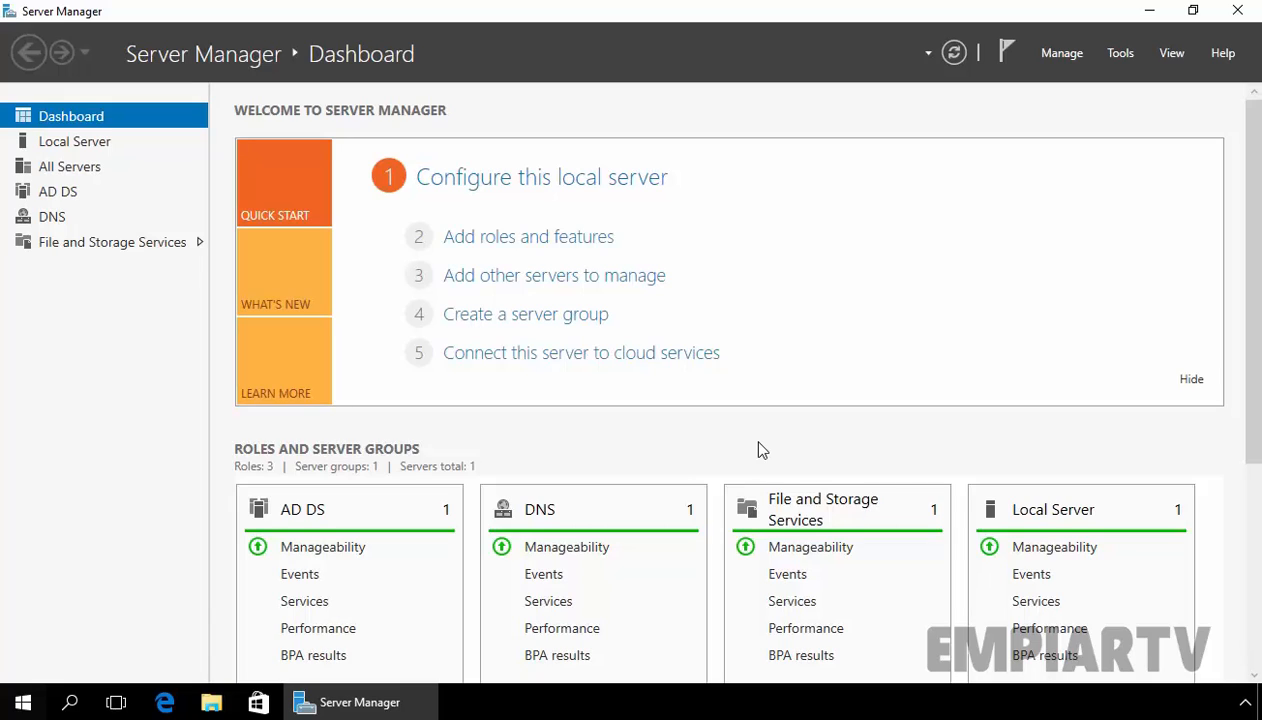
mouse_move(955, 354)
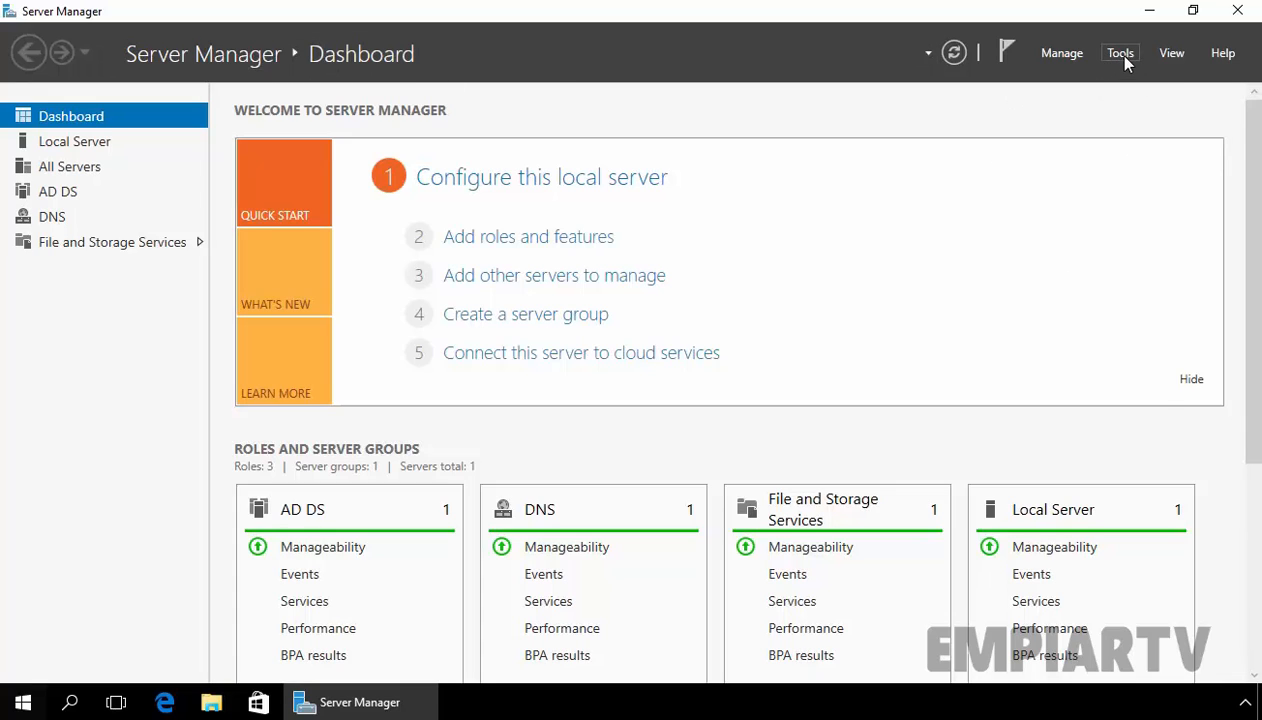
Launch Active Directory Users and Computers from Server Manager's Tools menu.
click(1120, 52)
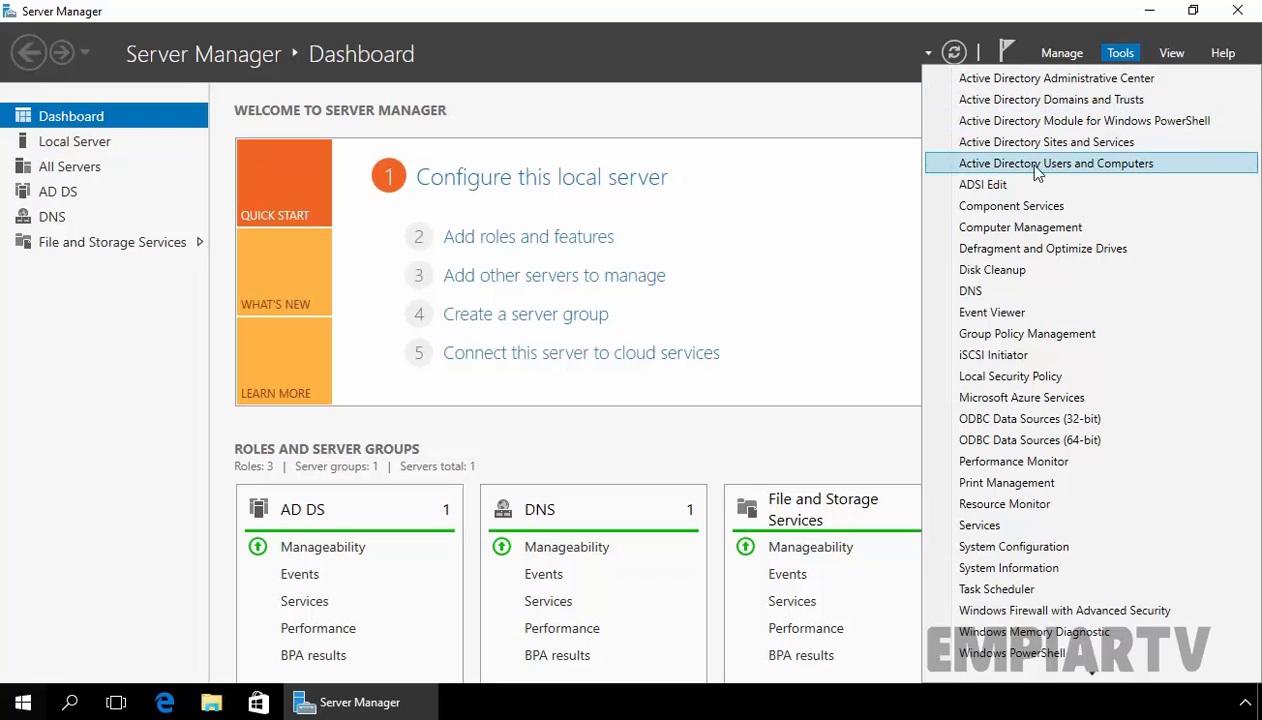
click(1055, 163)
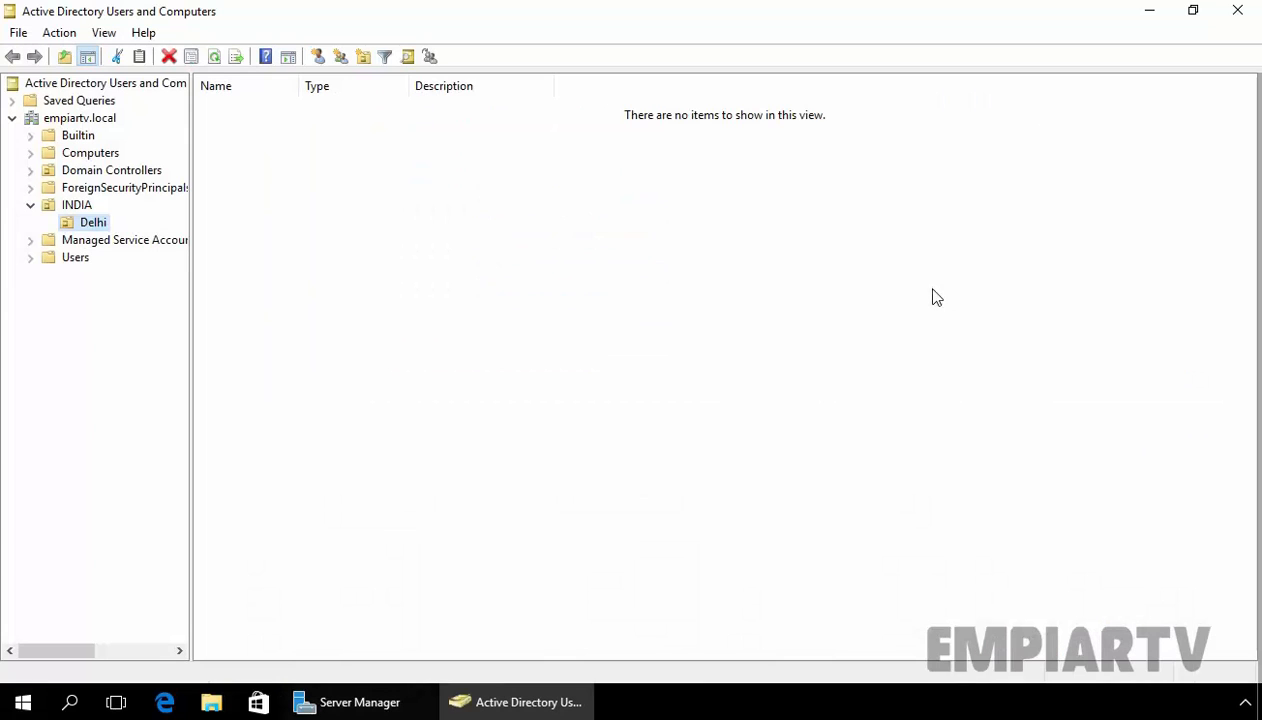
Create an organizational unit named 'SalesTeam' inside INDIA > Delhi.
click(76, 204)
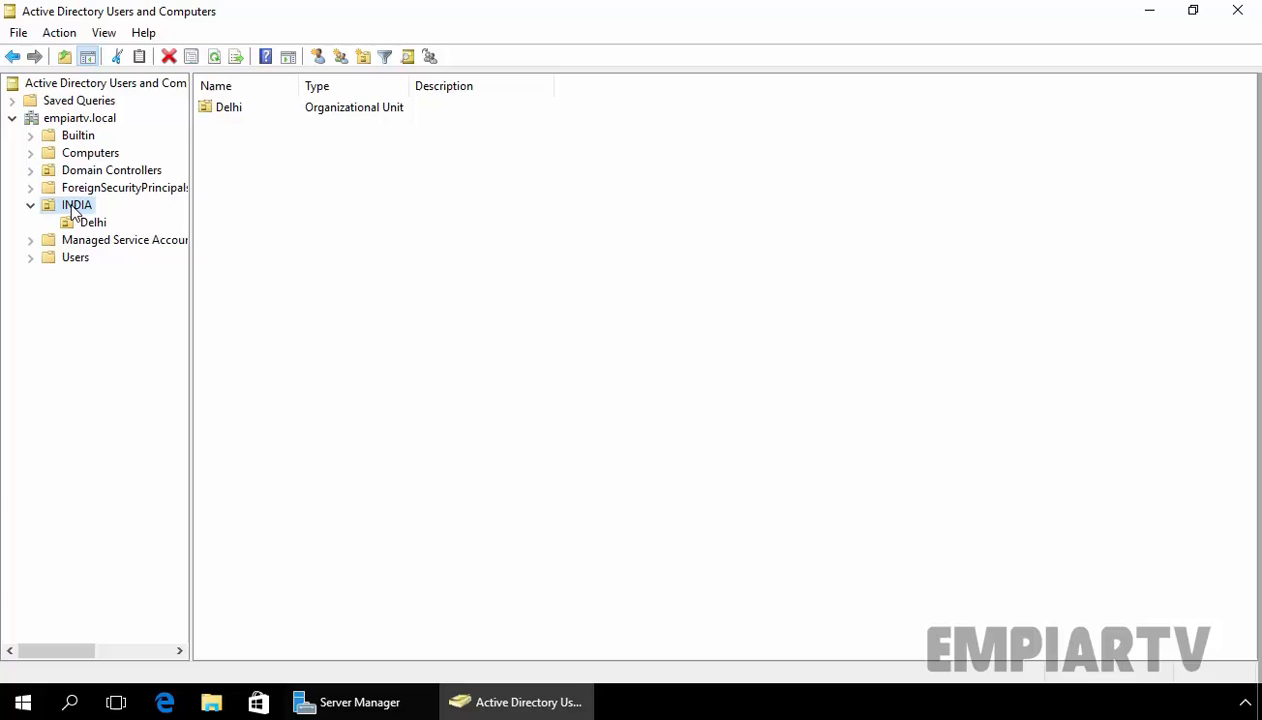
click(92, 222)
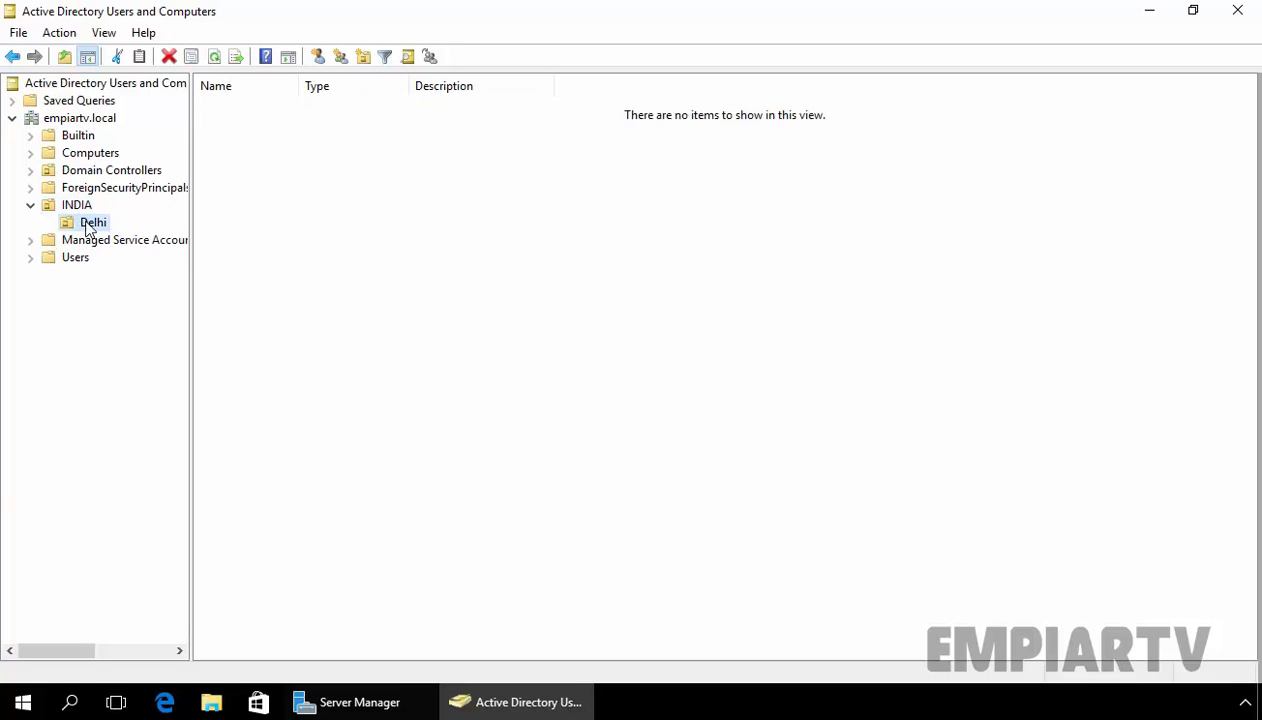
mouse_move(375, 77)
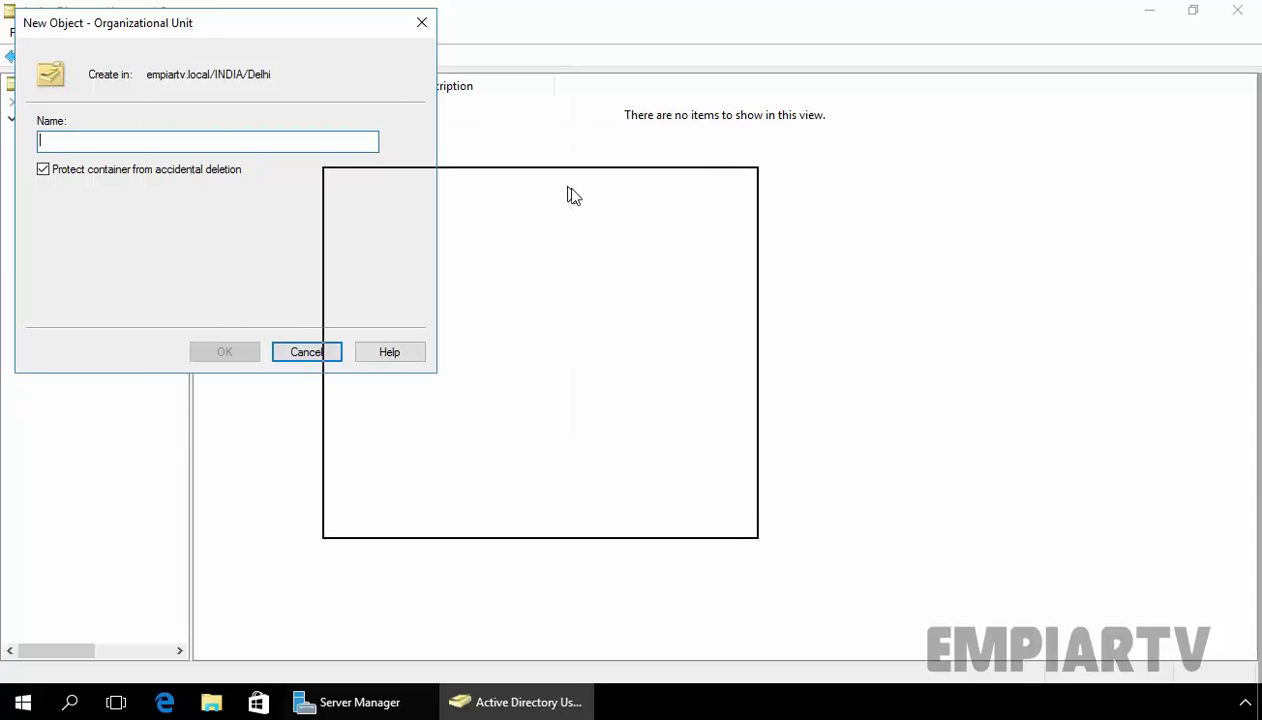
text(SalesTeam)
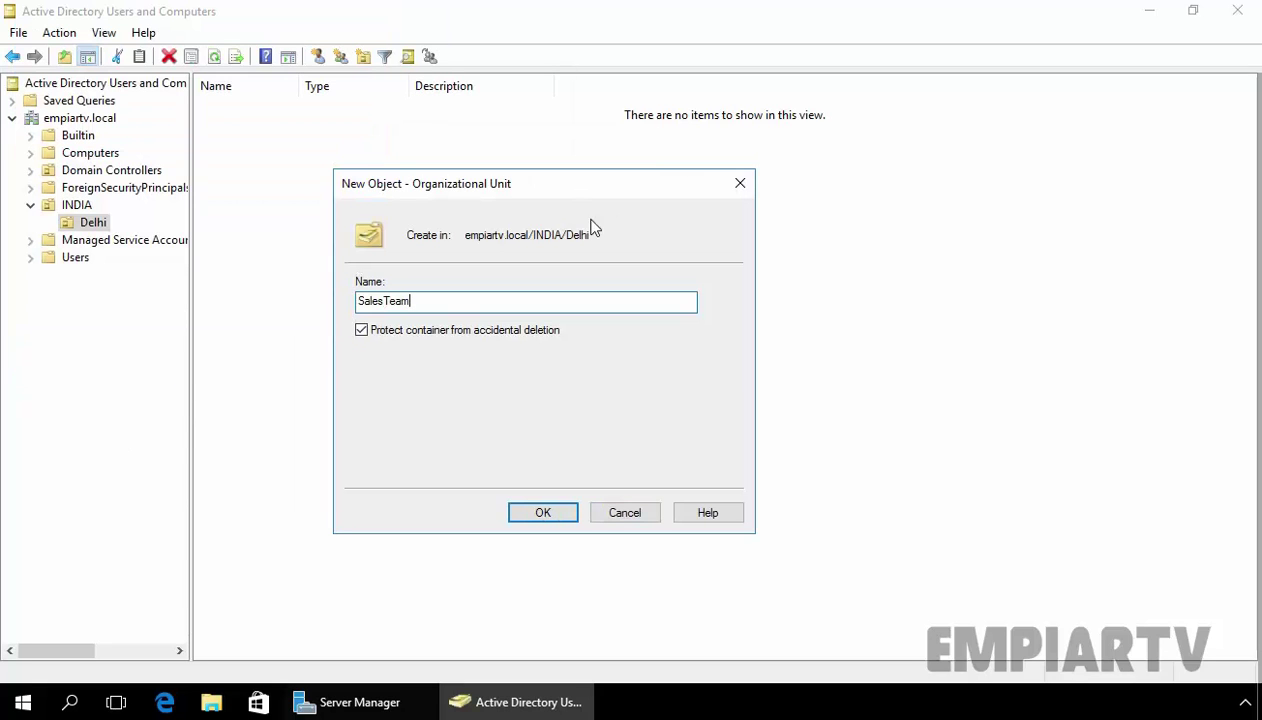
mouse_move(538, 340)
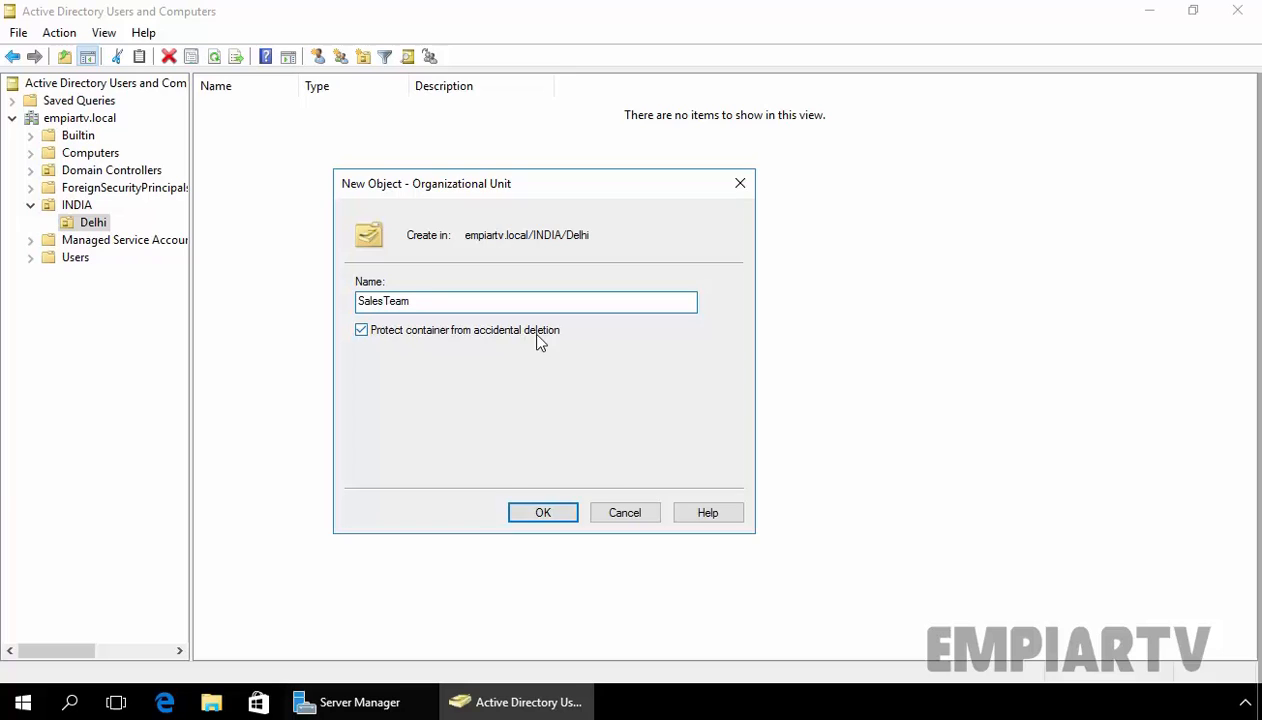
click(542, 512)
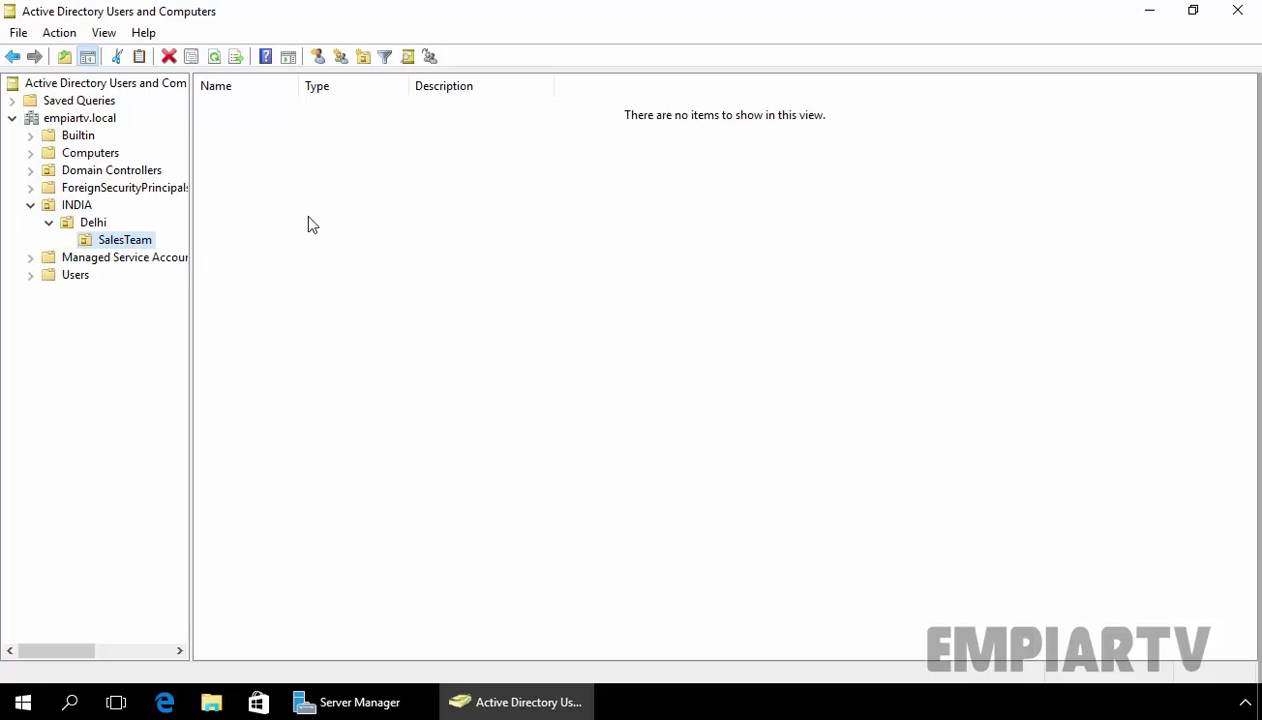
mouse_move(325, 235)
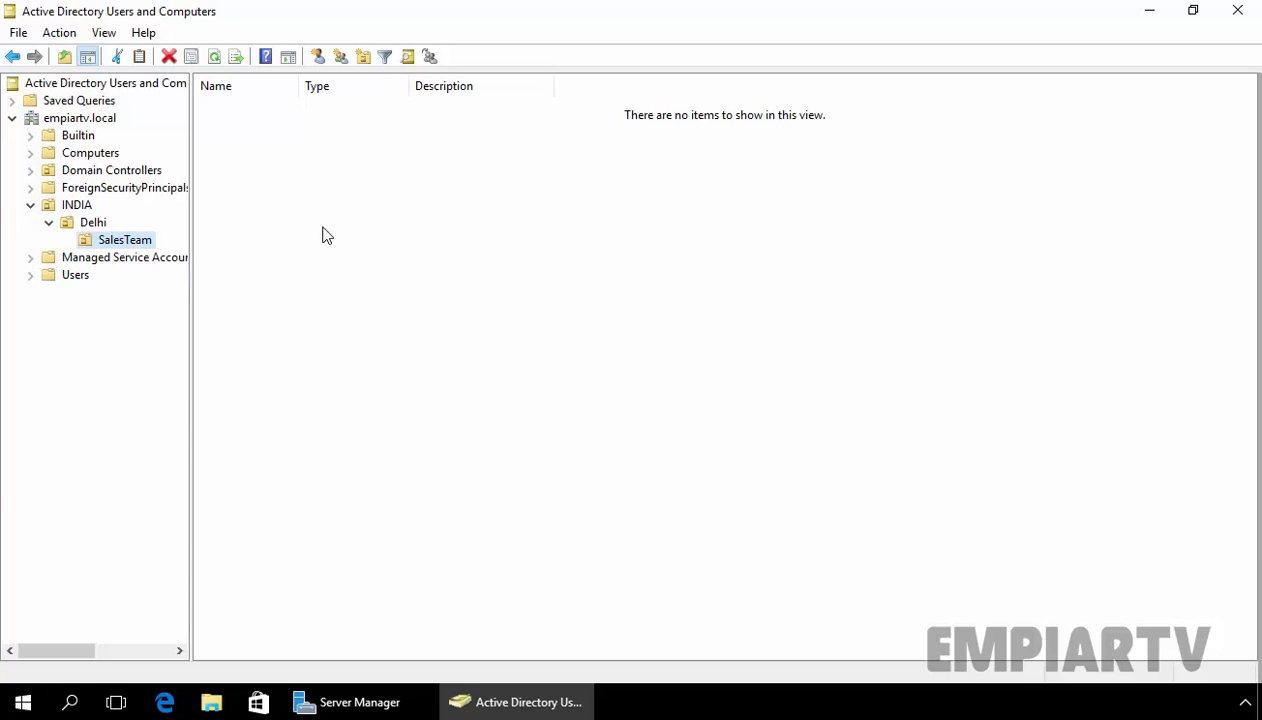
mouse_move(298, 166)
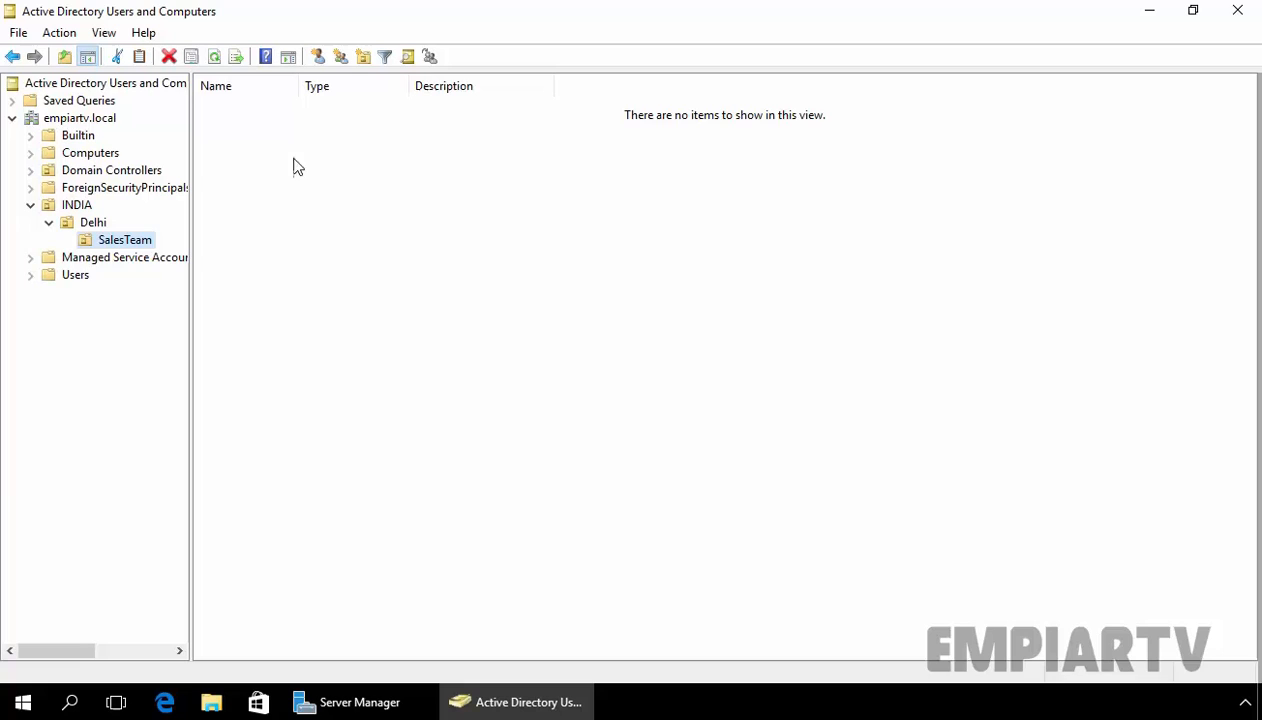
Start a new group in the SalesTeam container using the toolbar's new group button.
right_click(124, 239)
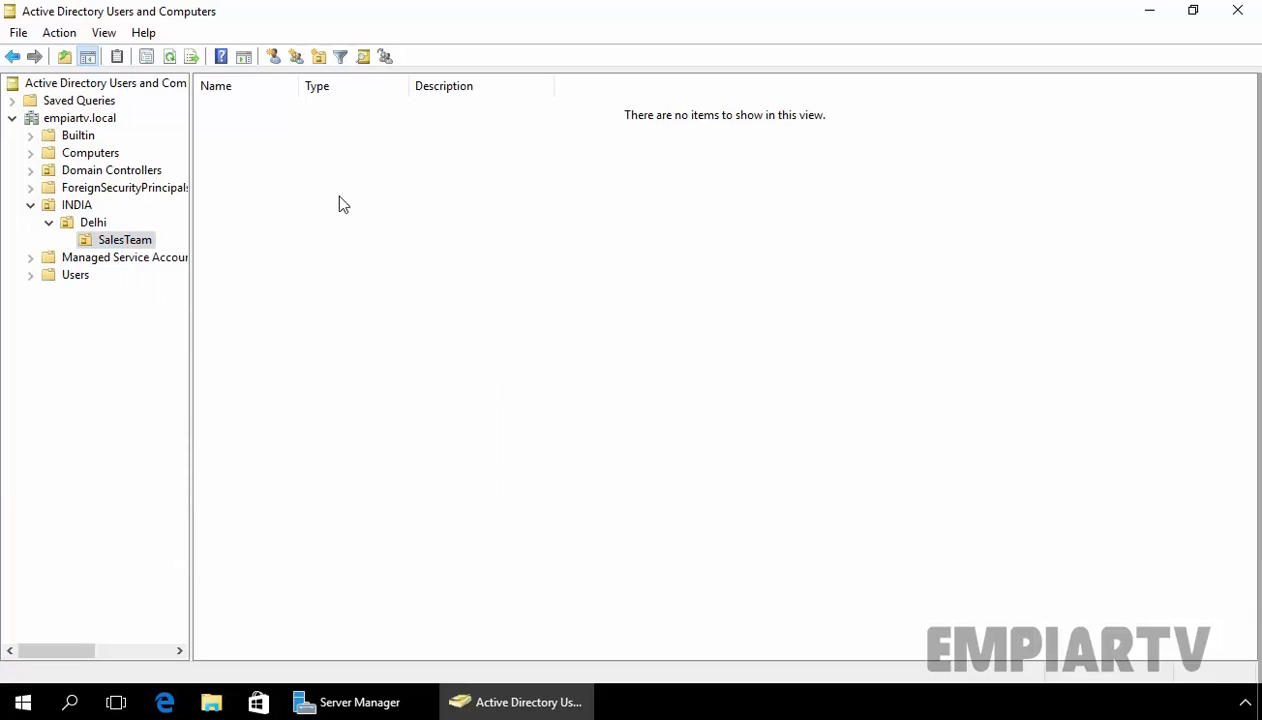
right_click(343, 204)
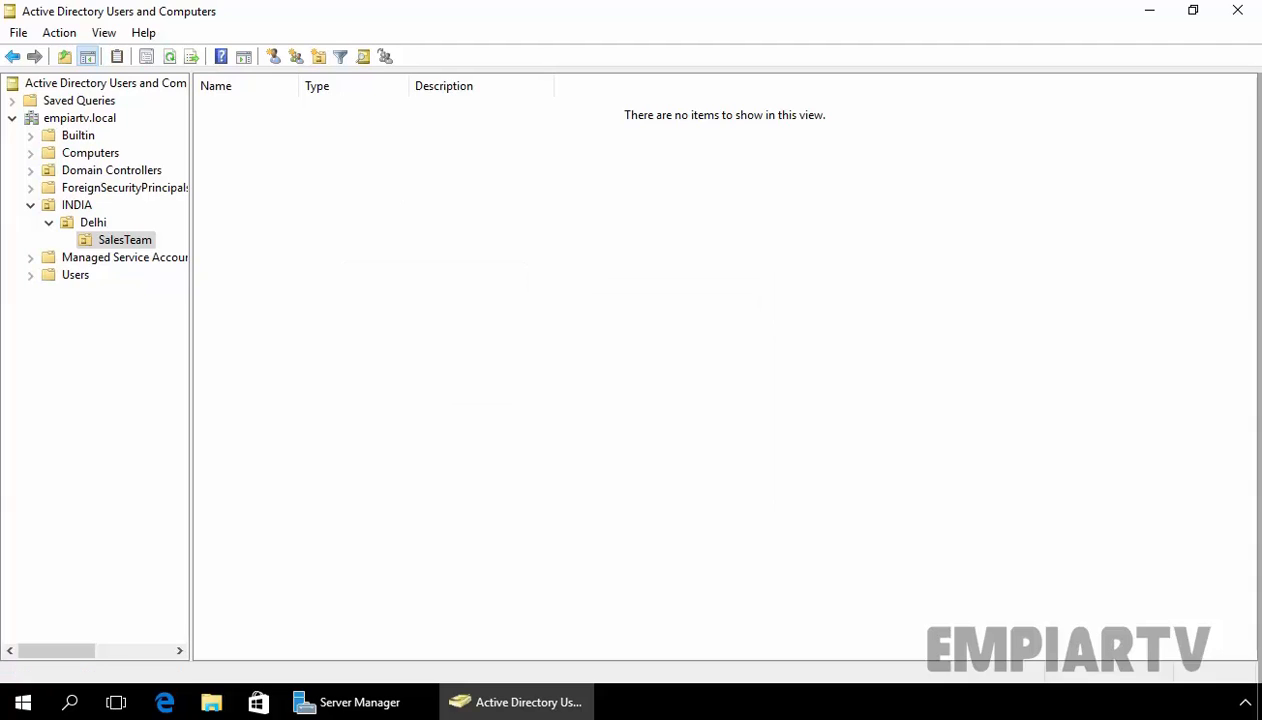
mouse_move(295, 57)
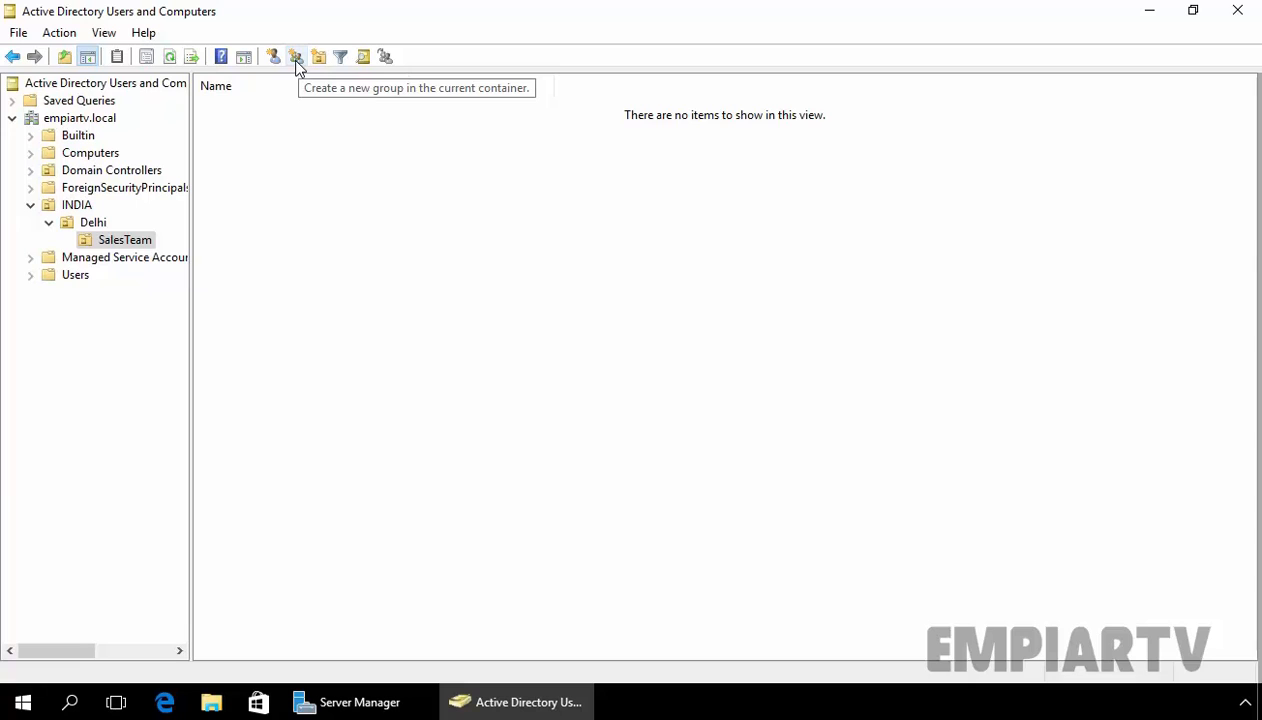
click(295, 56)
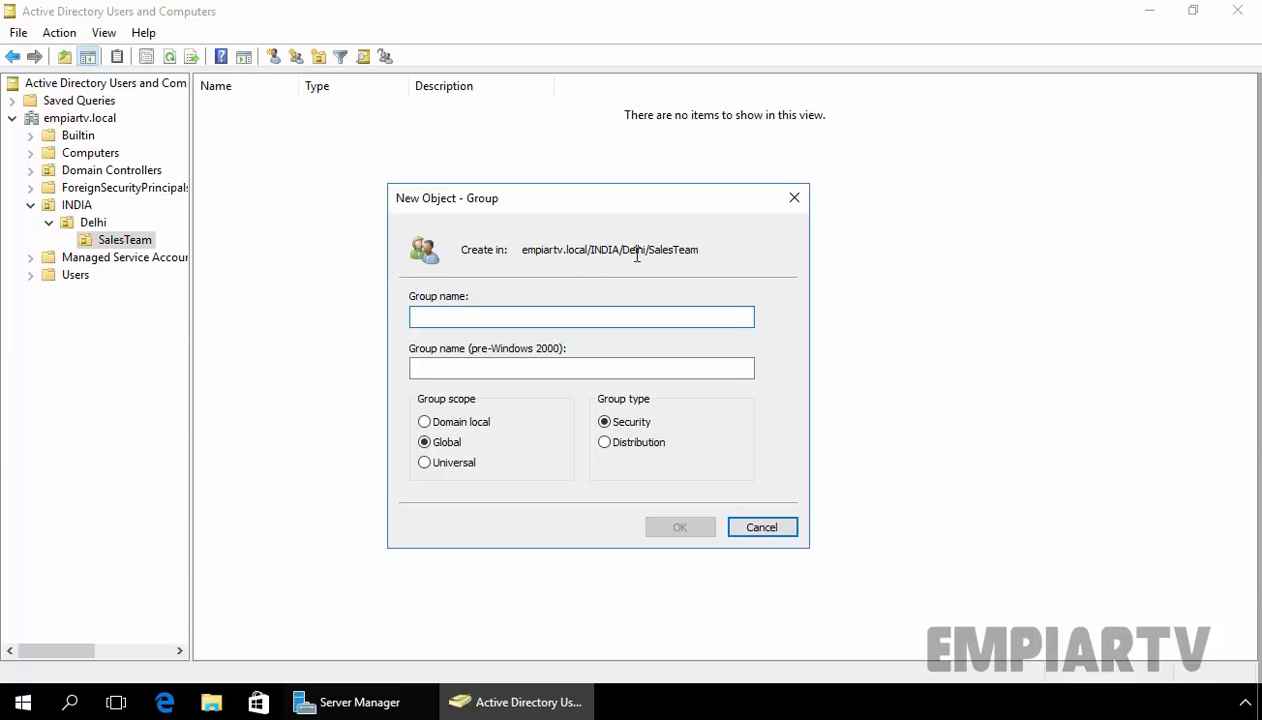
Create the group 'SalesUsers' with Global scope and Security type.
text(SalesUsers)
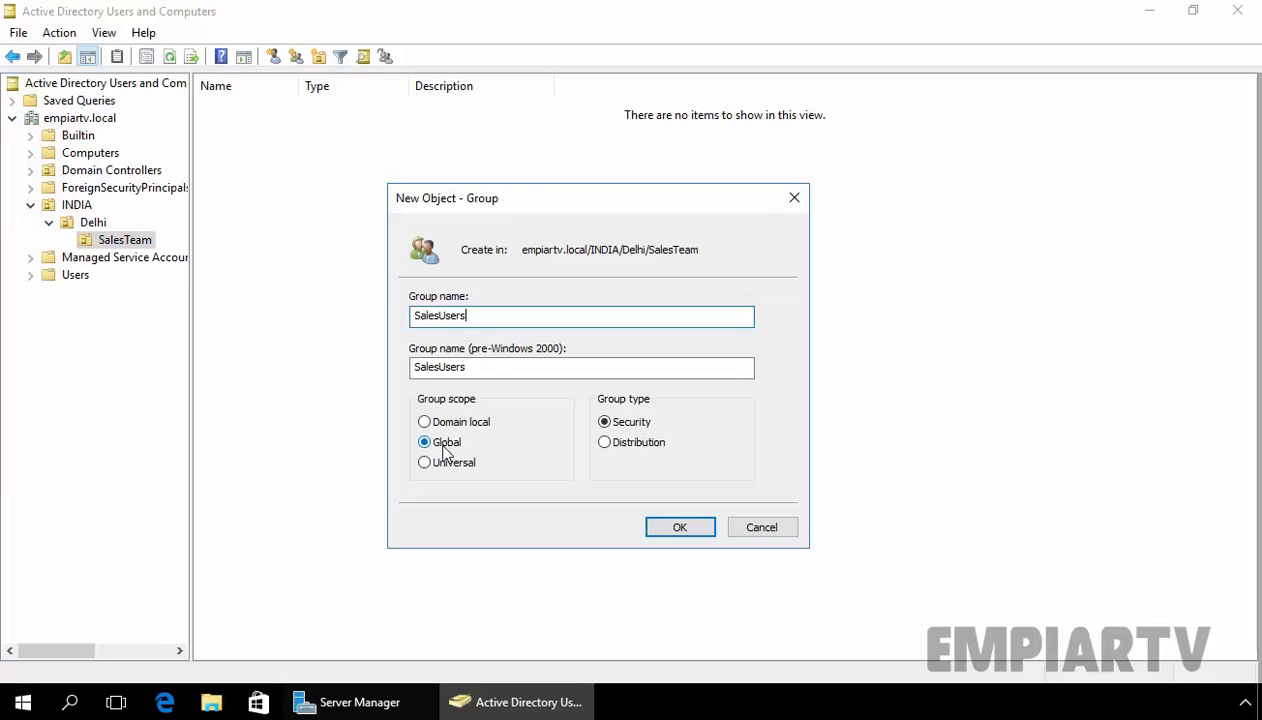
mouse_move(631, 405)
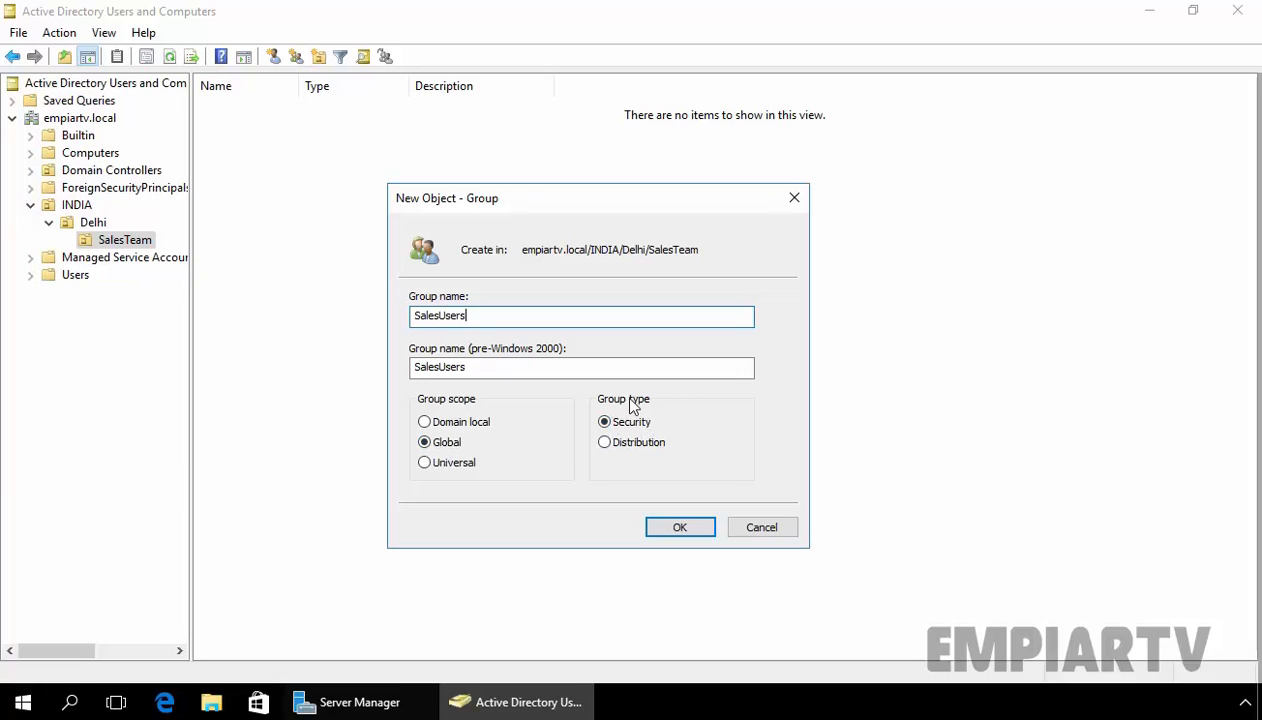
mouse_move(450, 408)
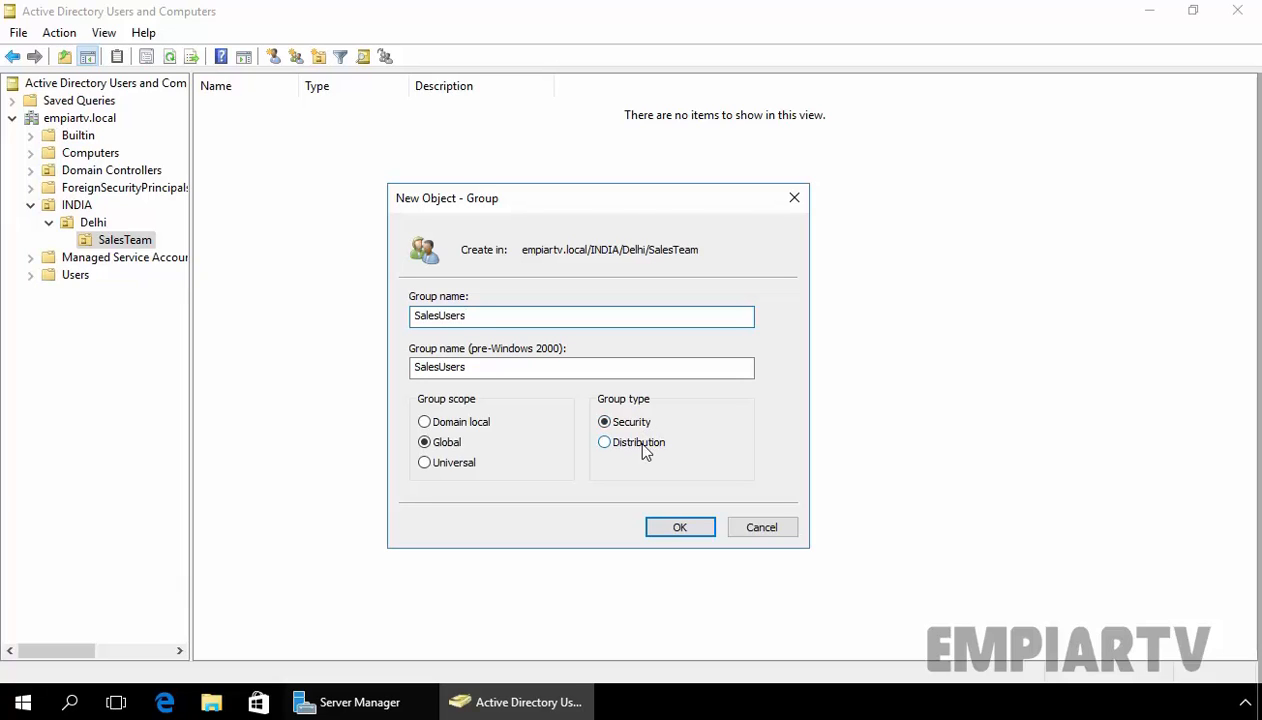
mouse_move(638, 455)
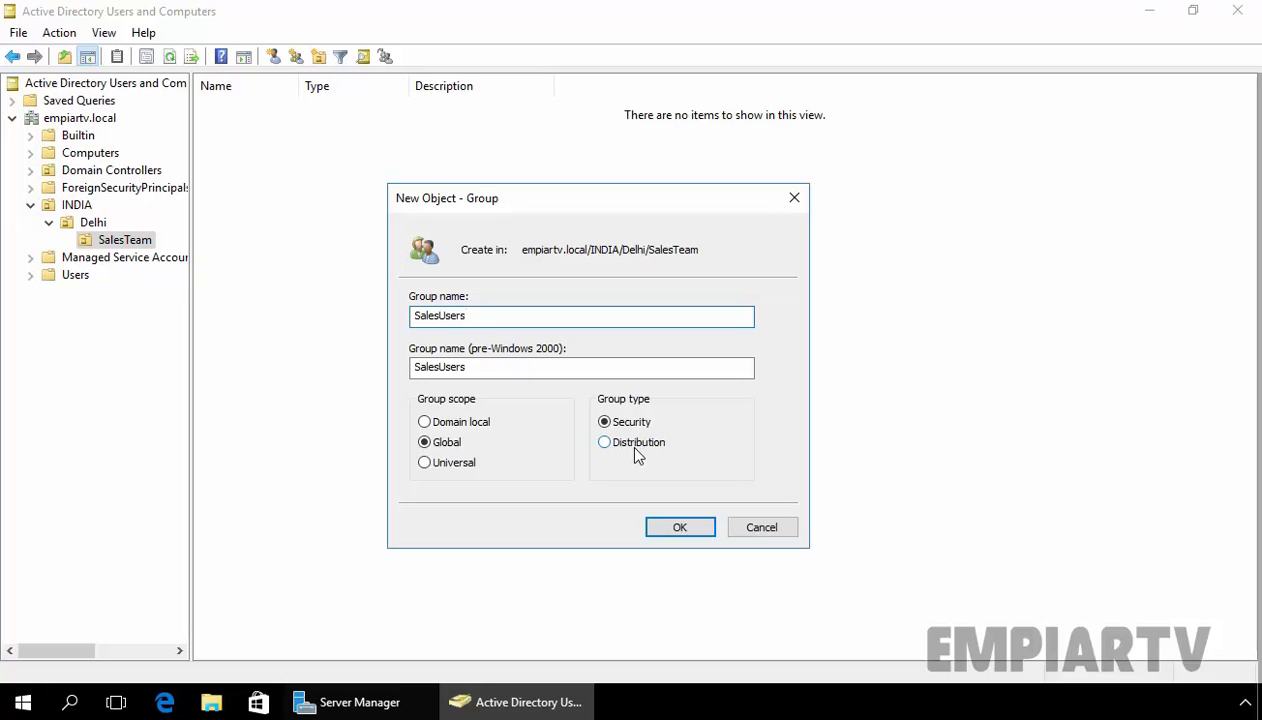
click(580, 315)
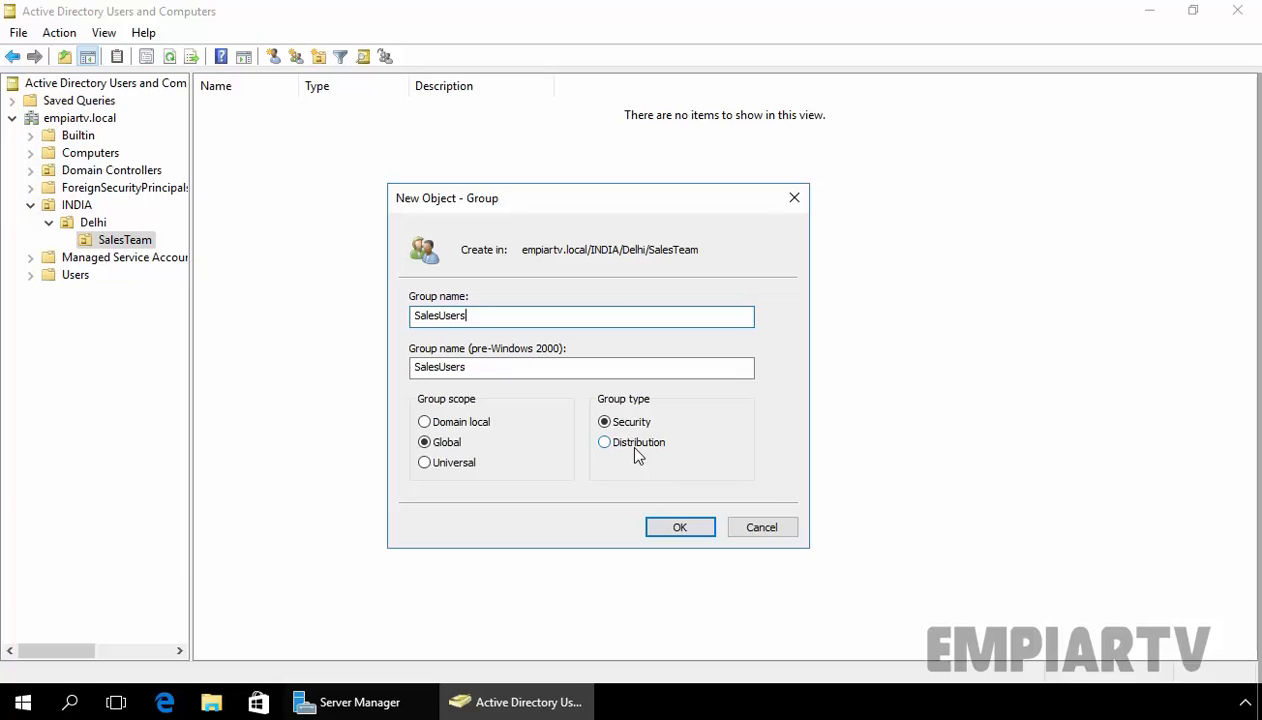
mouse_move(460, 450)
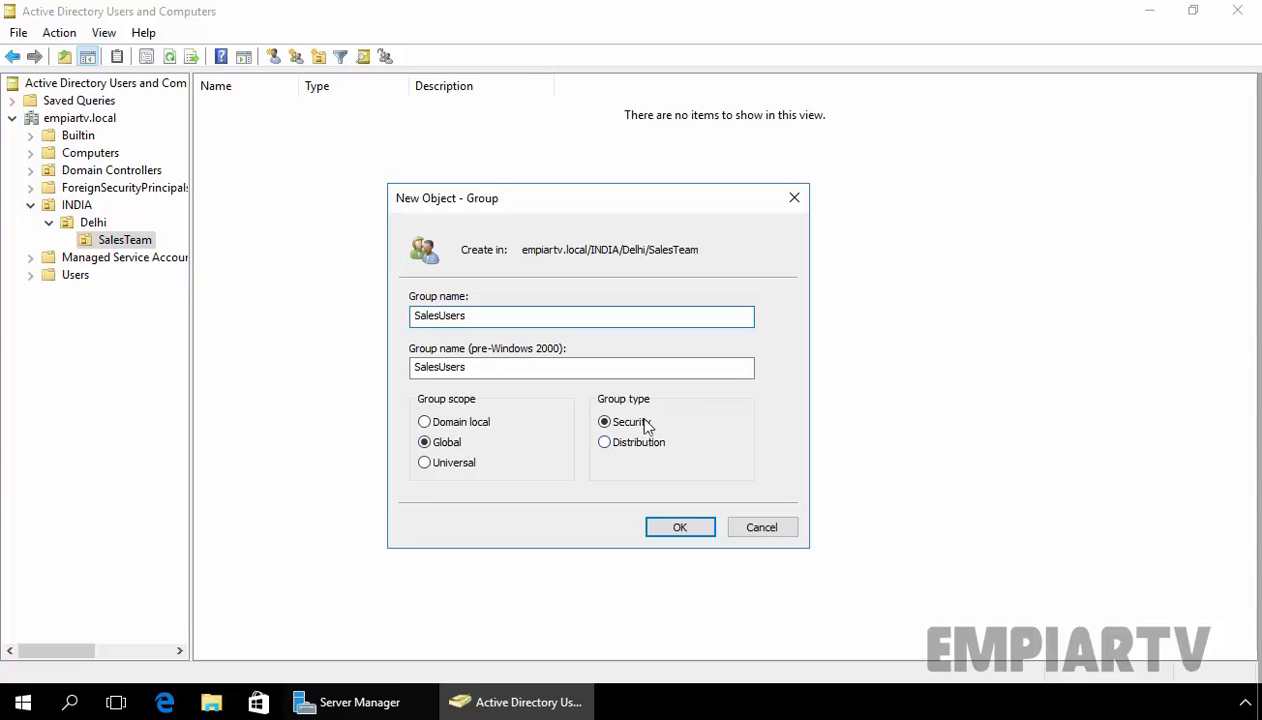
mouse_move(684, 553)
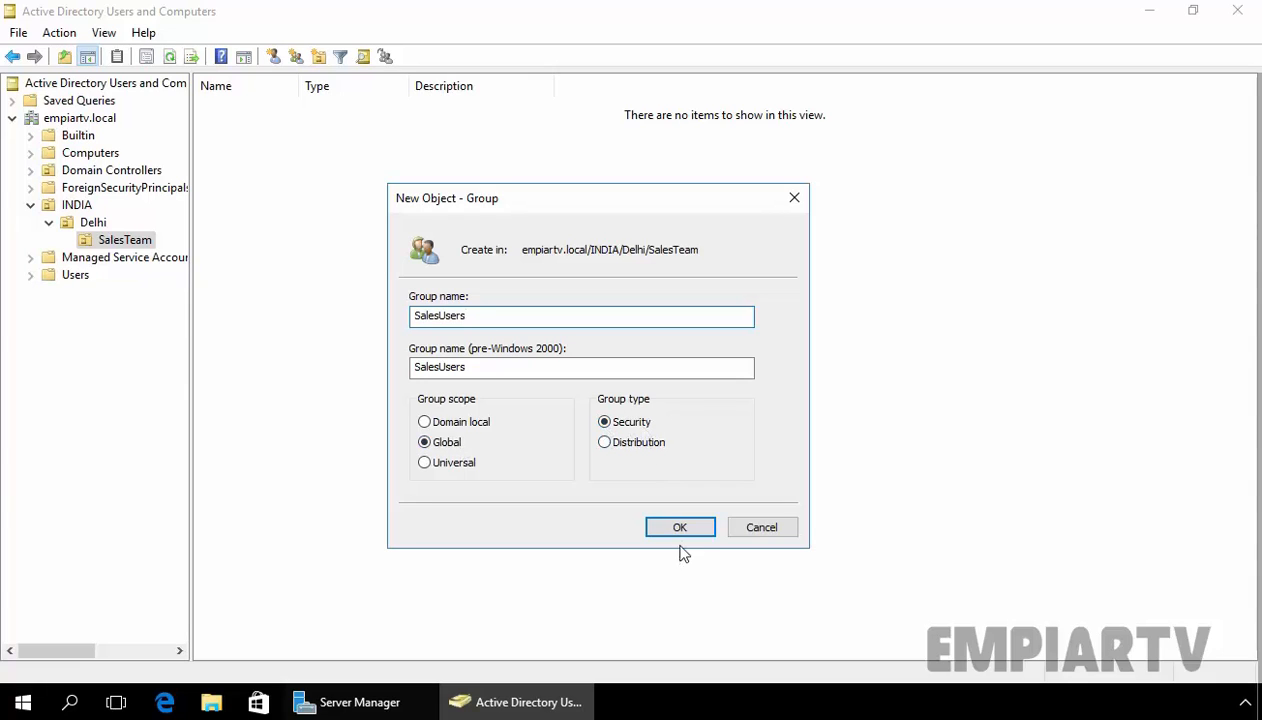
click(679, 527)
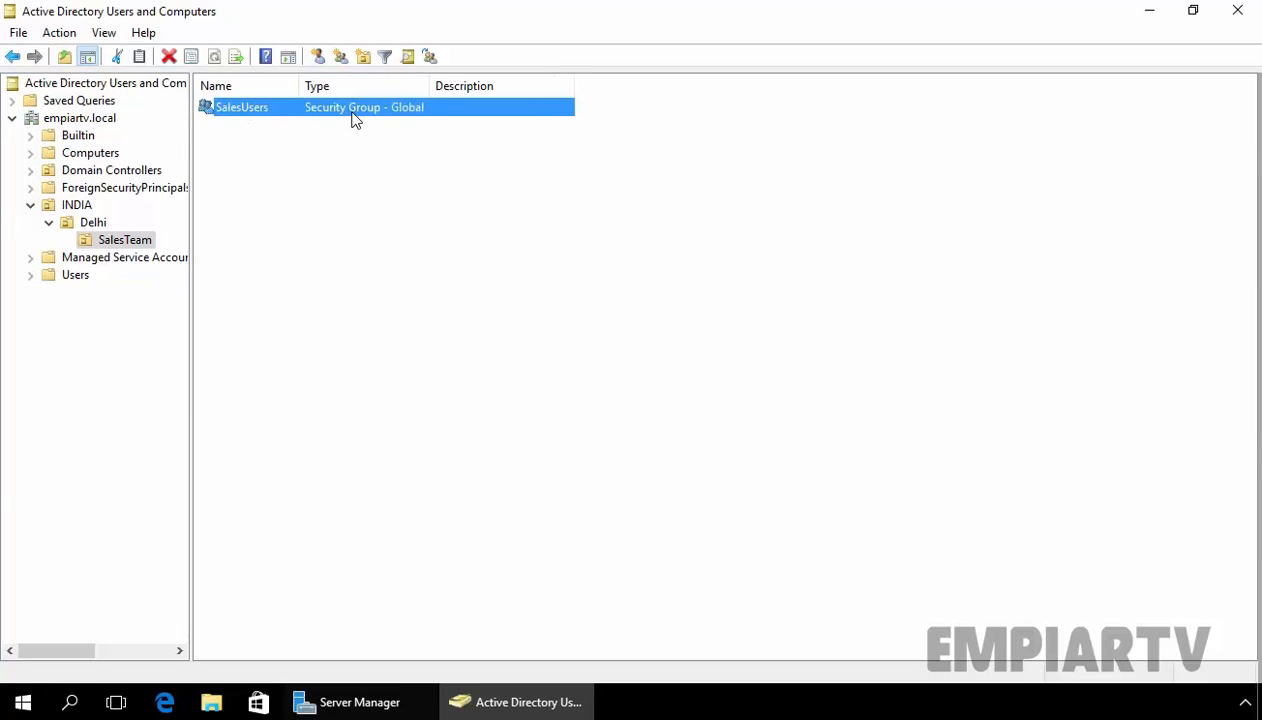
mouse_move(341, 218)
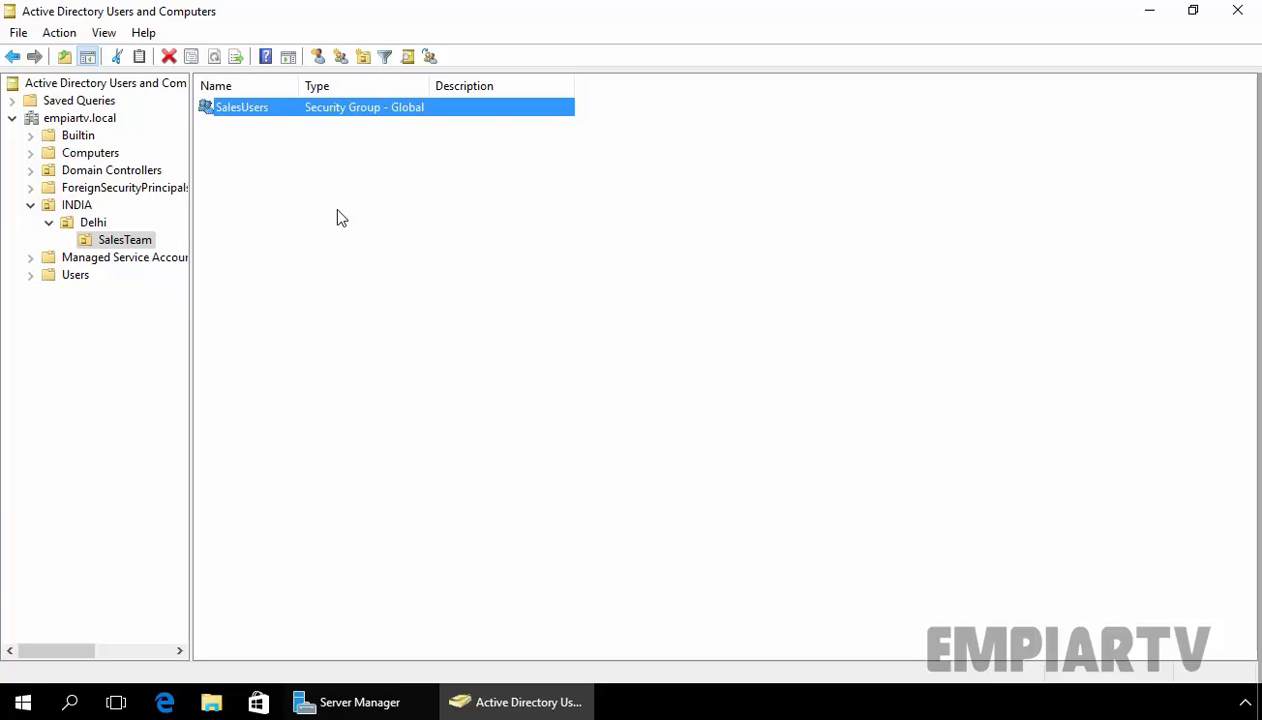
mouse_move(60, 286)
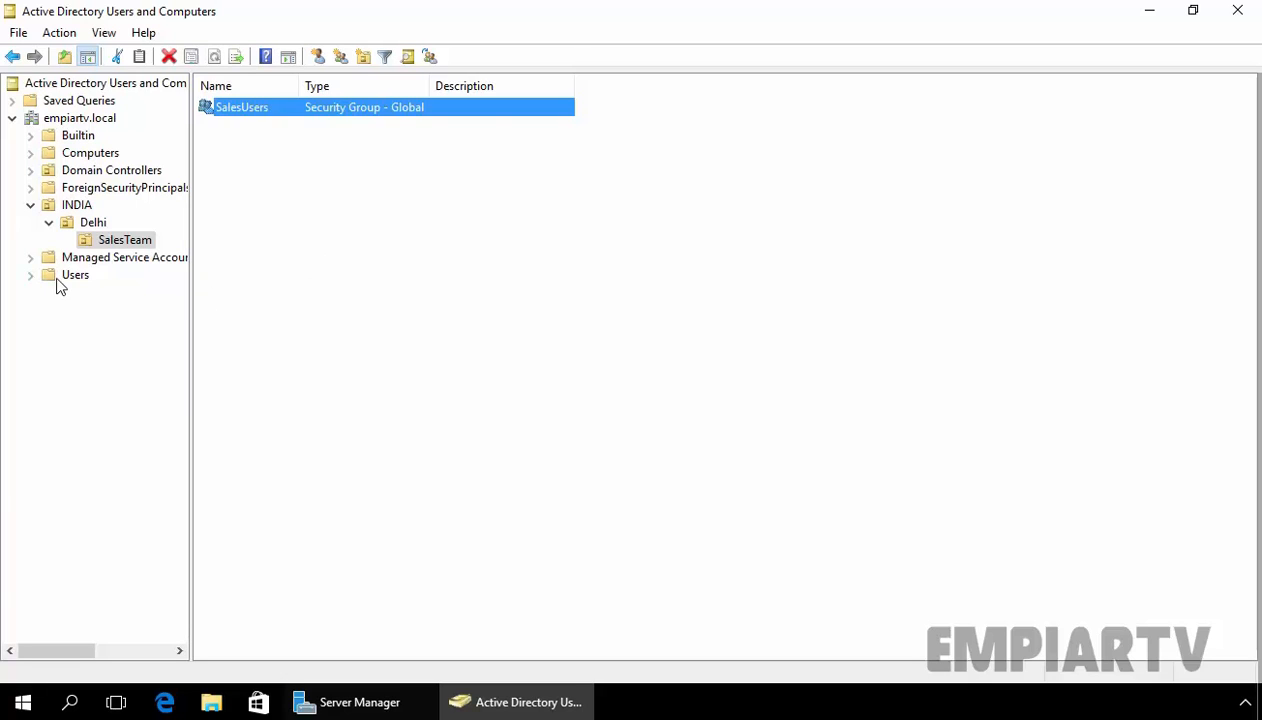
Move David Warner and Jason Roy from Users into the SalesTeam OU.
click(75, 274)
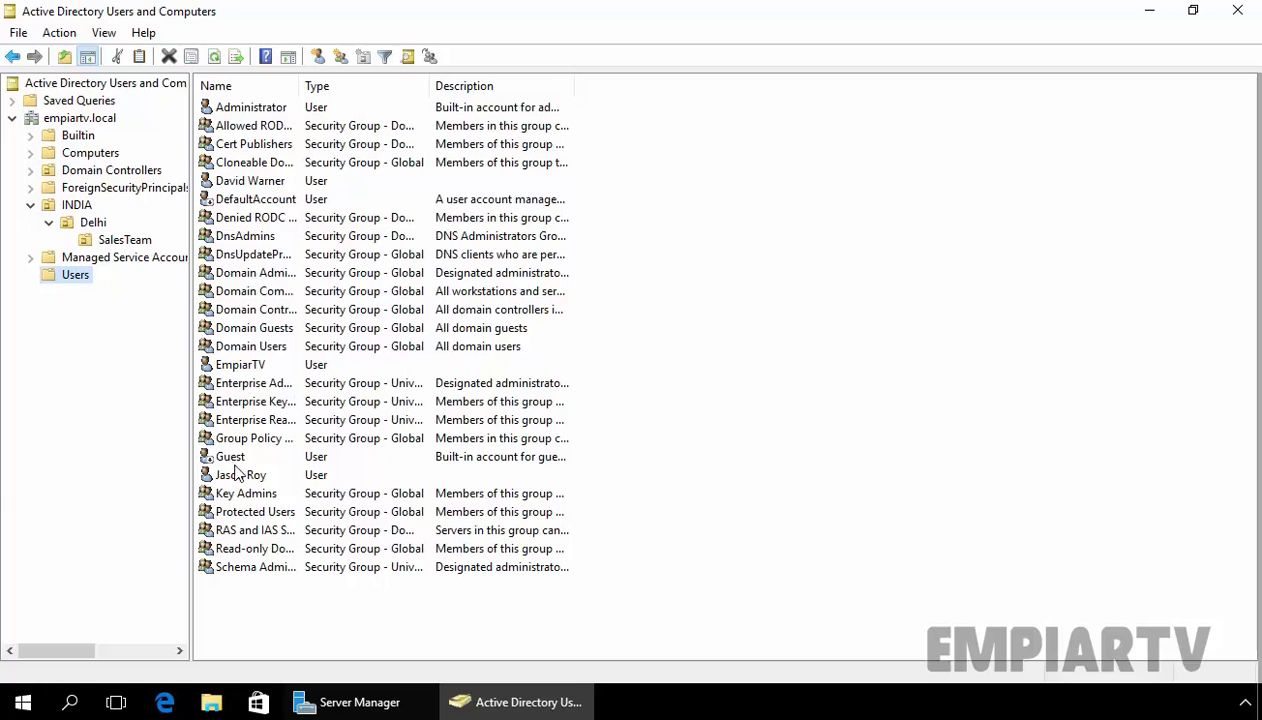
click(240, 474)
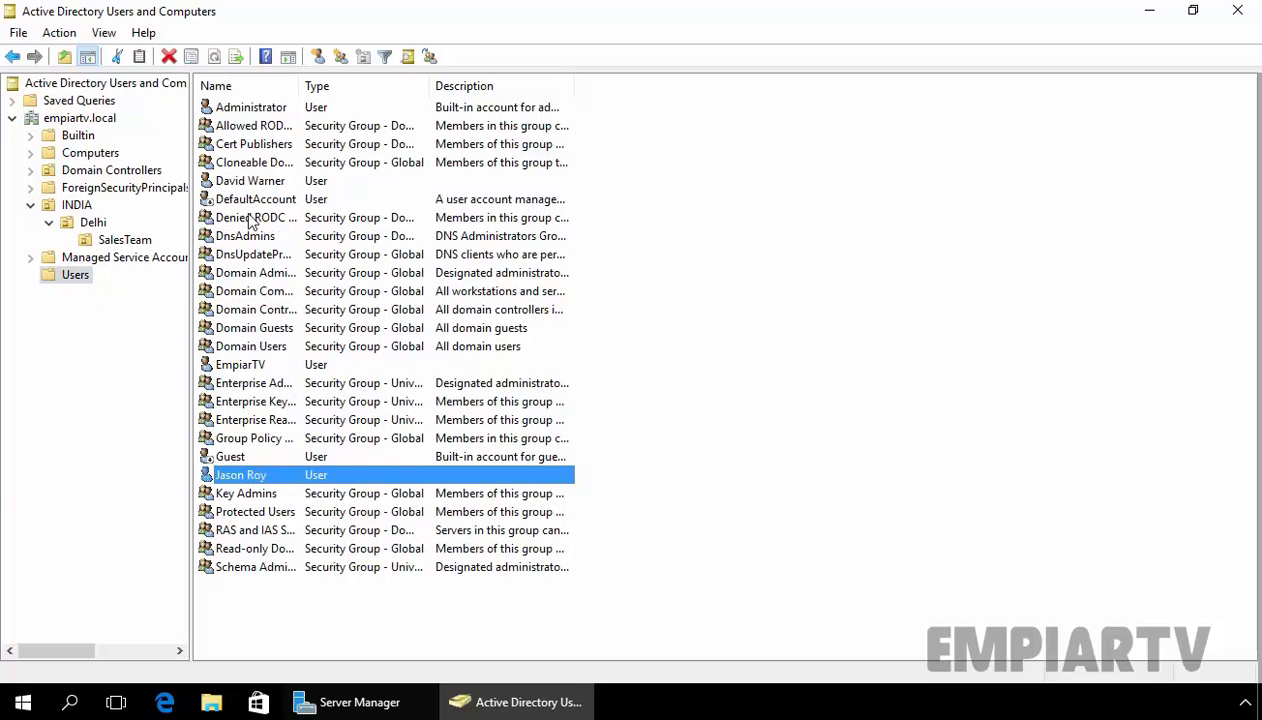
click(250, 180)
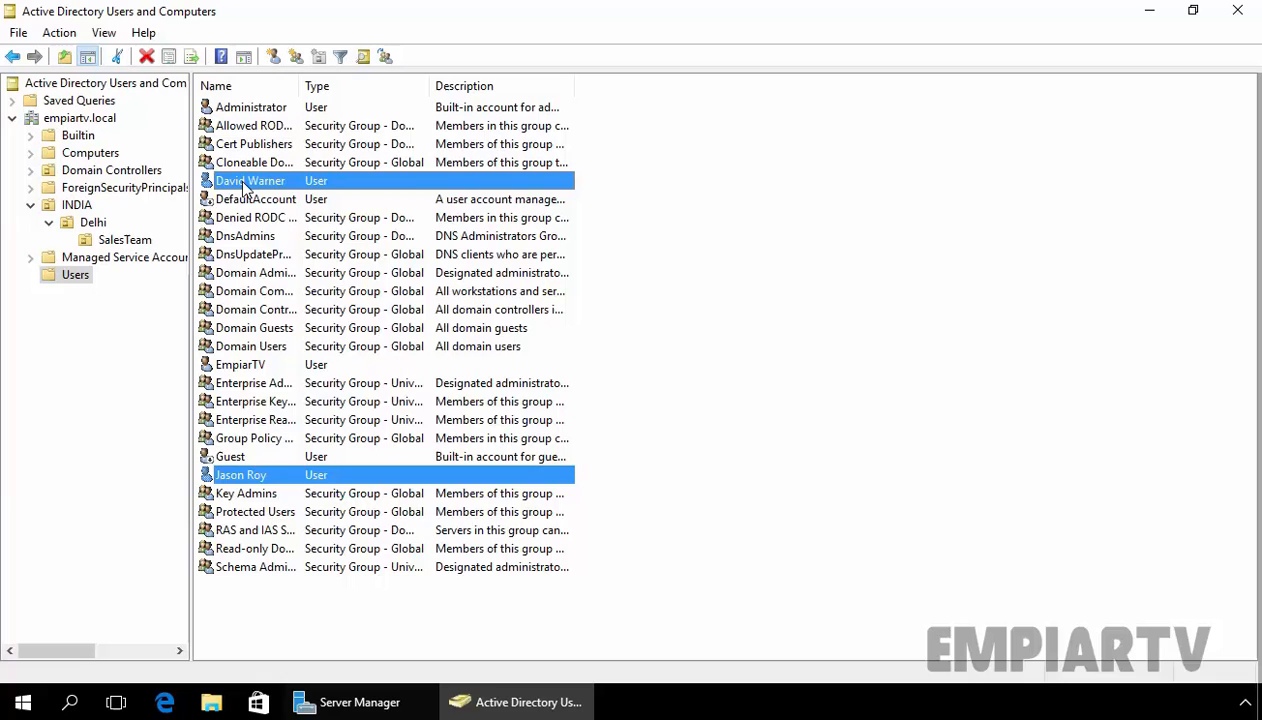
right_click(250, 180)
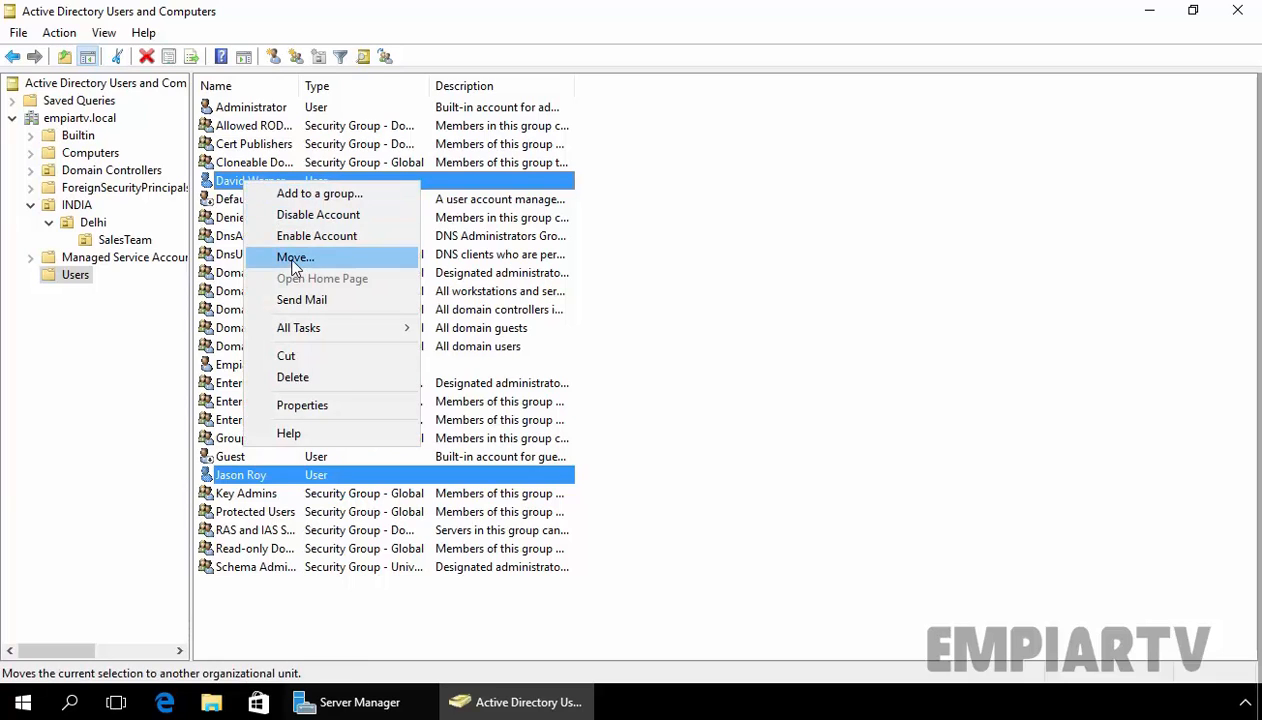
click(295, 257)
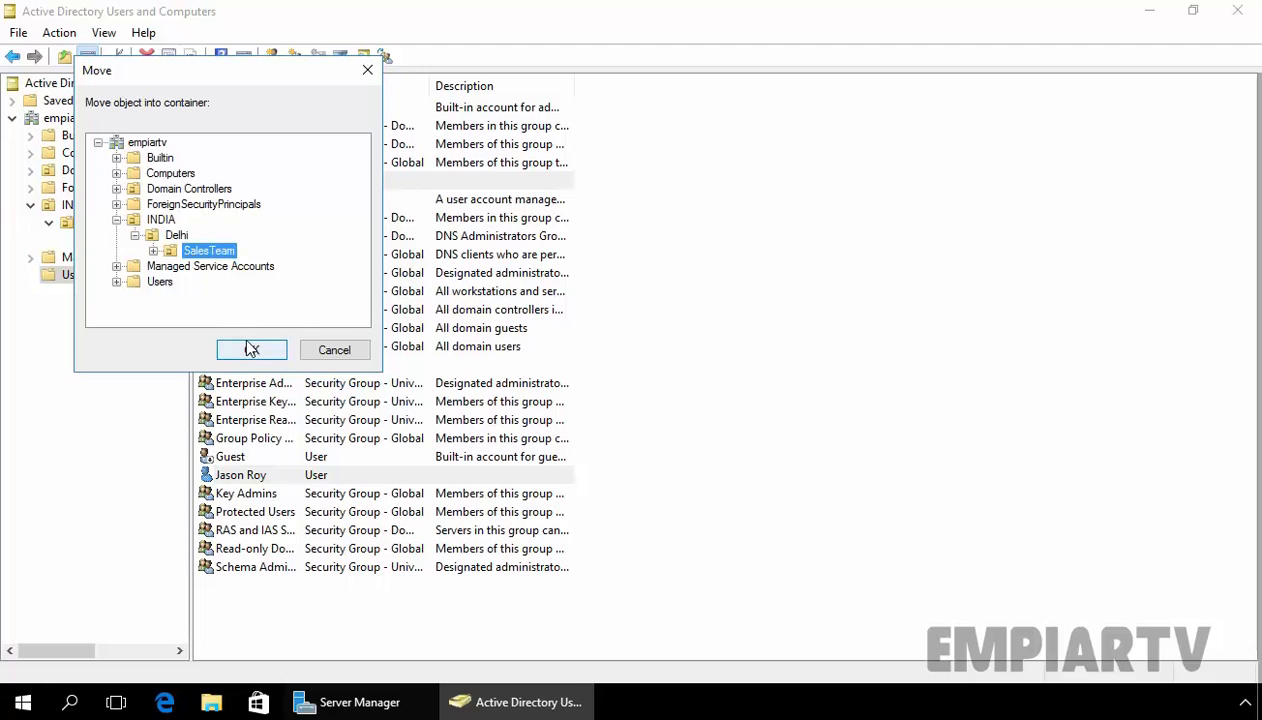
click(251, 349)
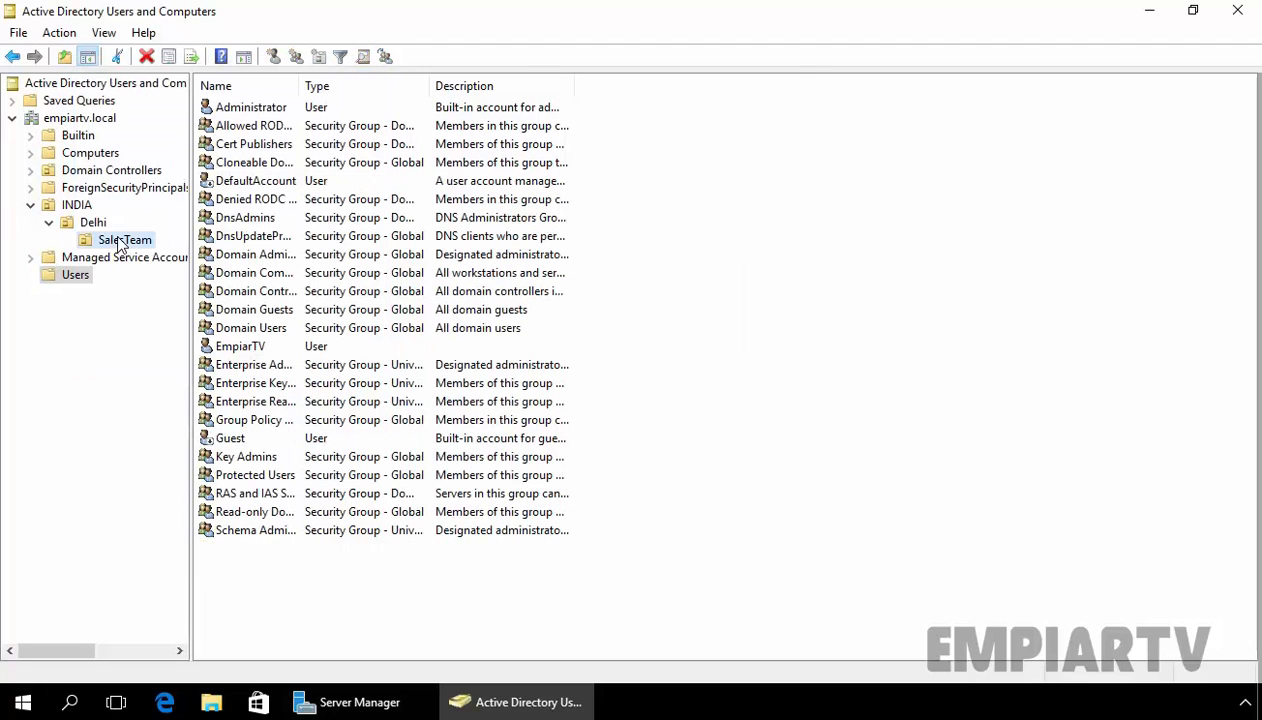
click(124, 239)
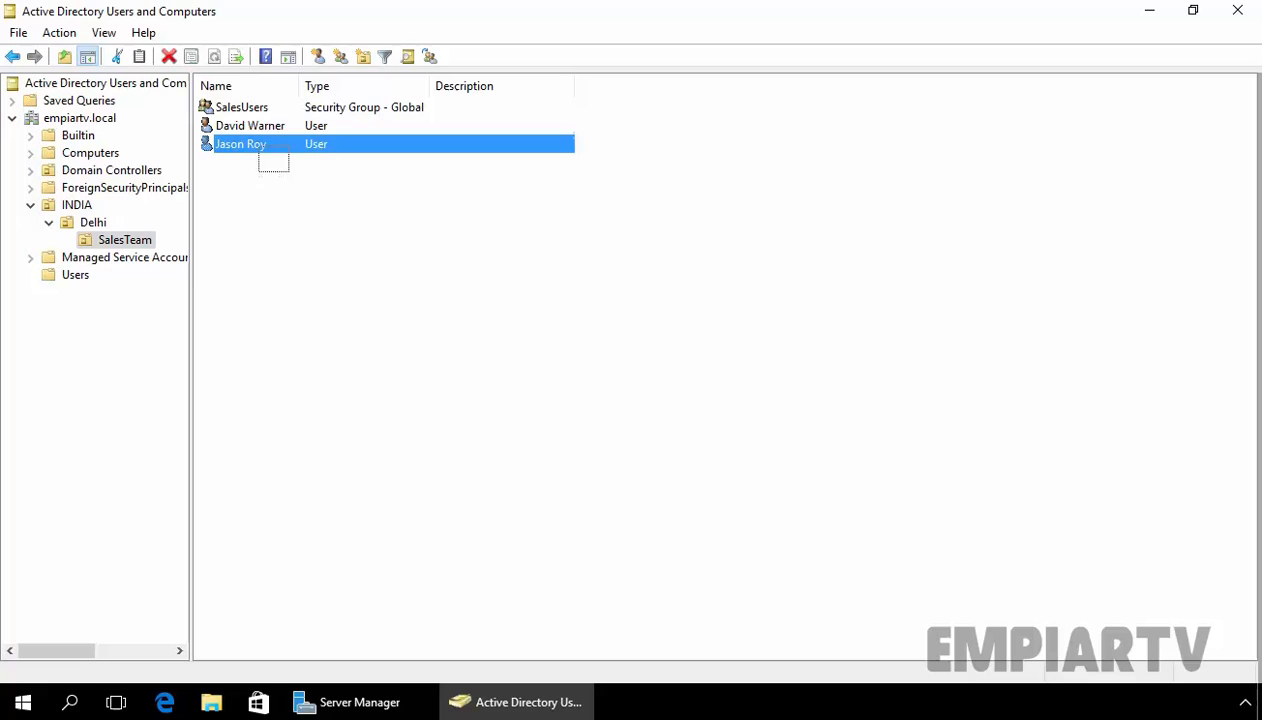
click(250, 125)
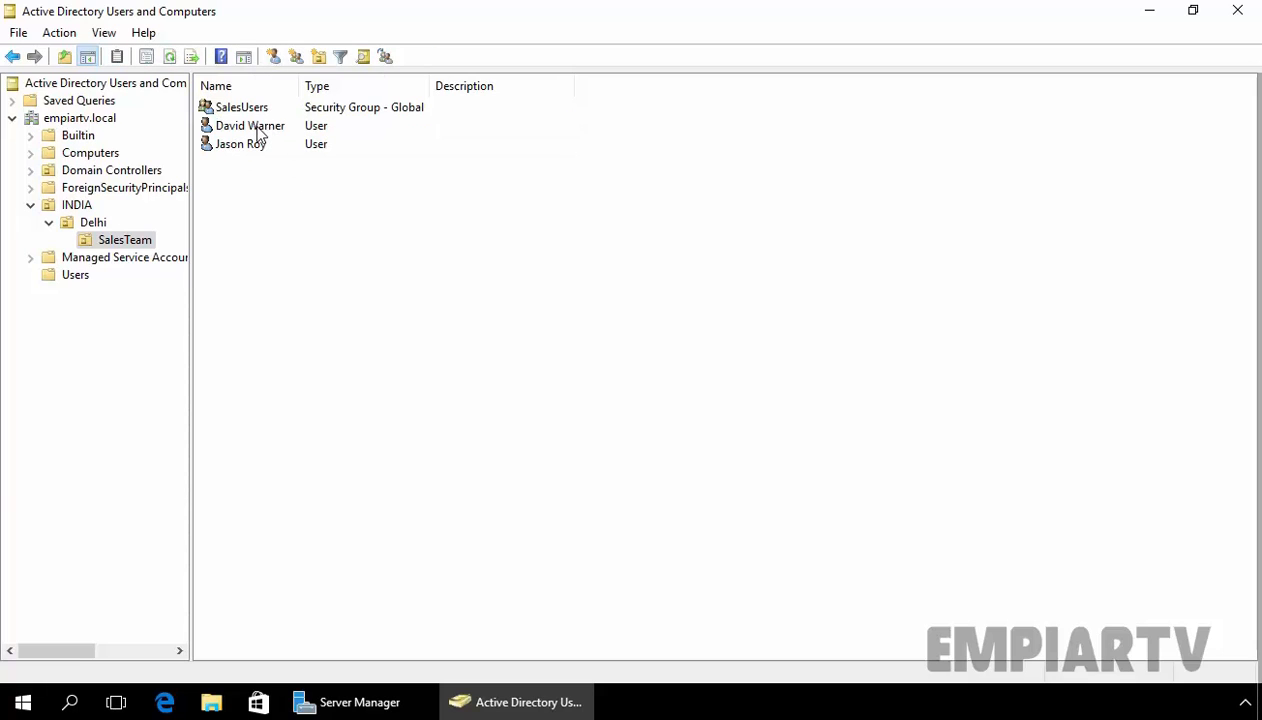
mouse_move(257, 153)
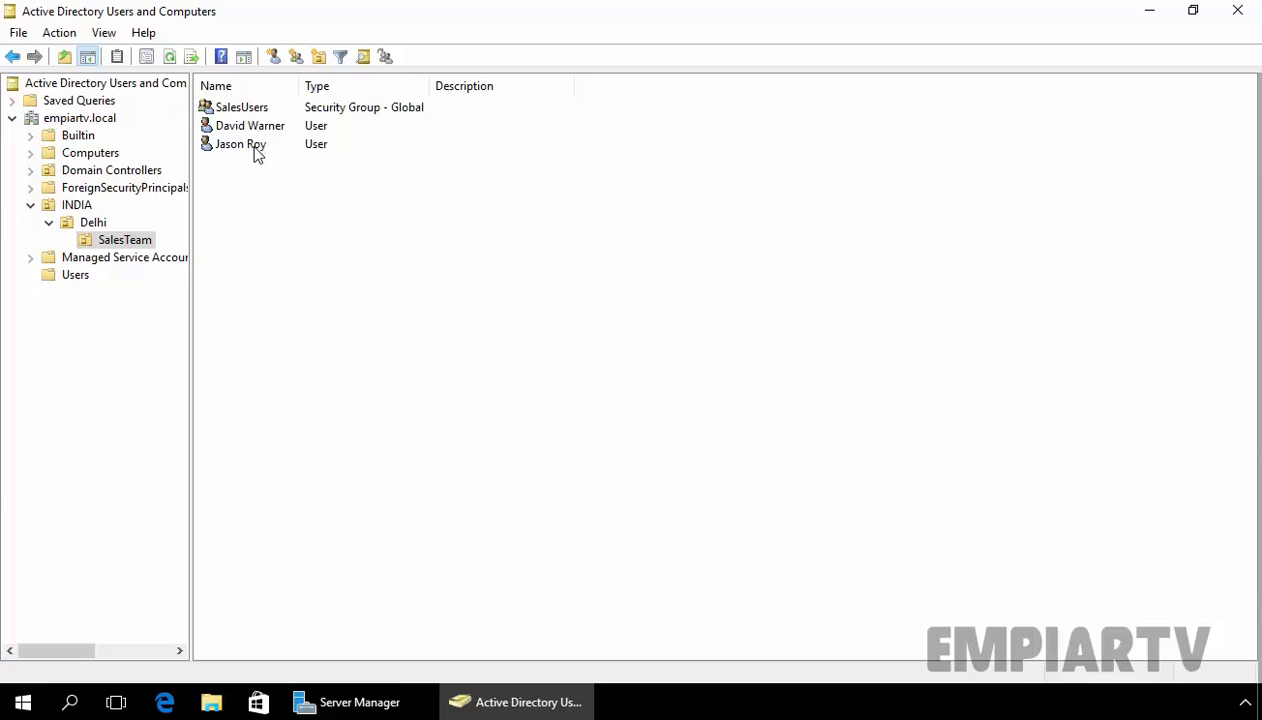
right_click(240, 144)
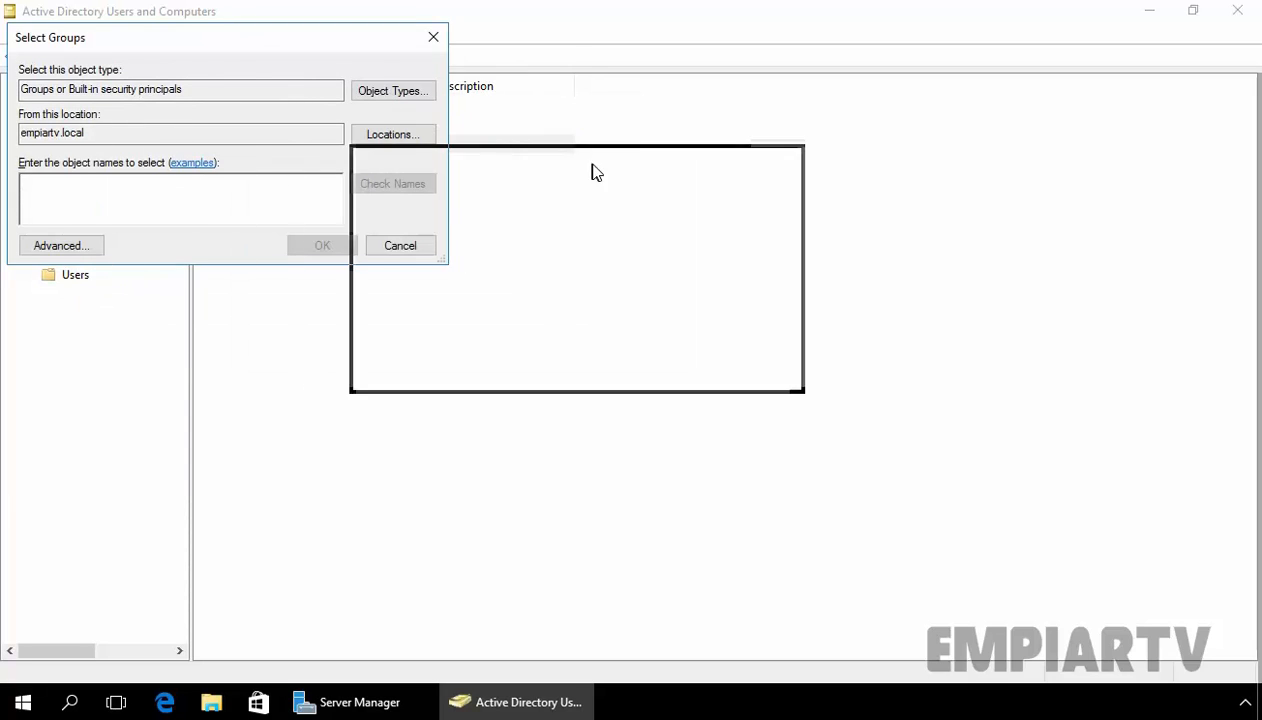
click(61, 245)
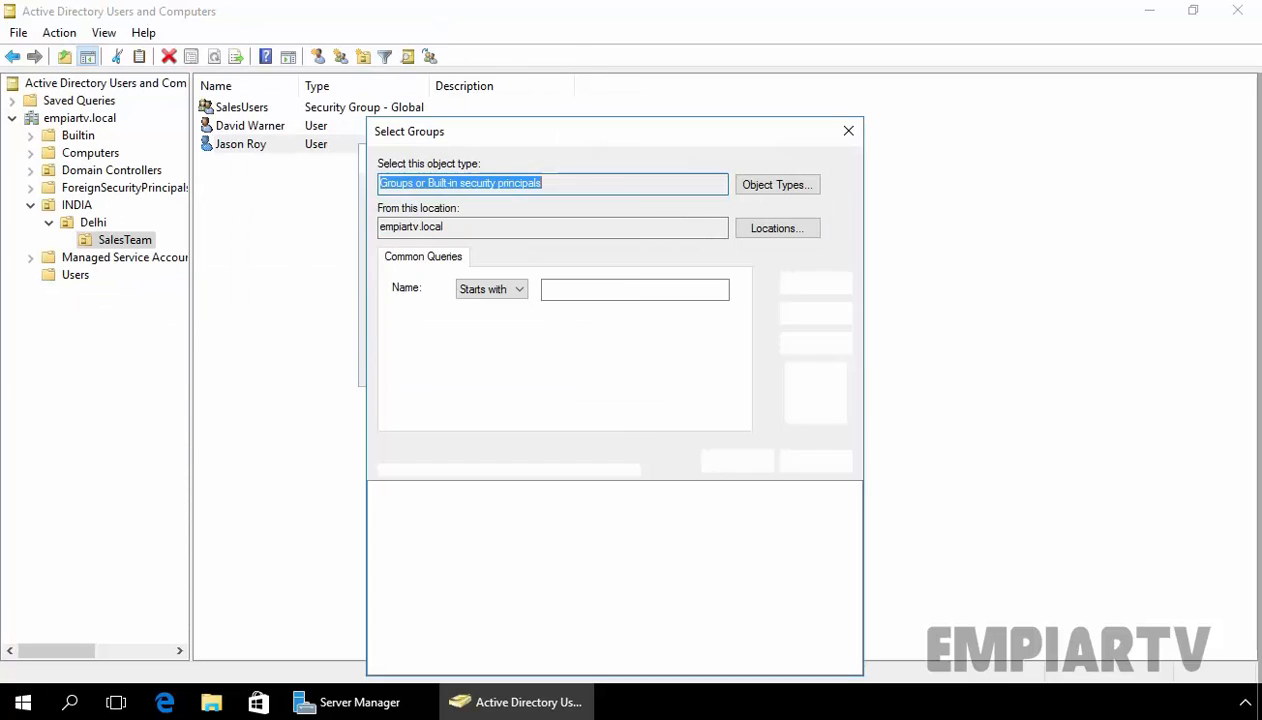
click(815, 313)
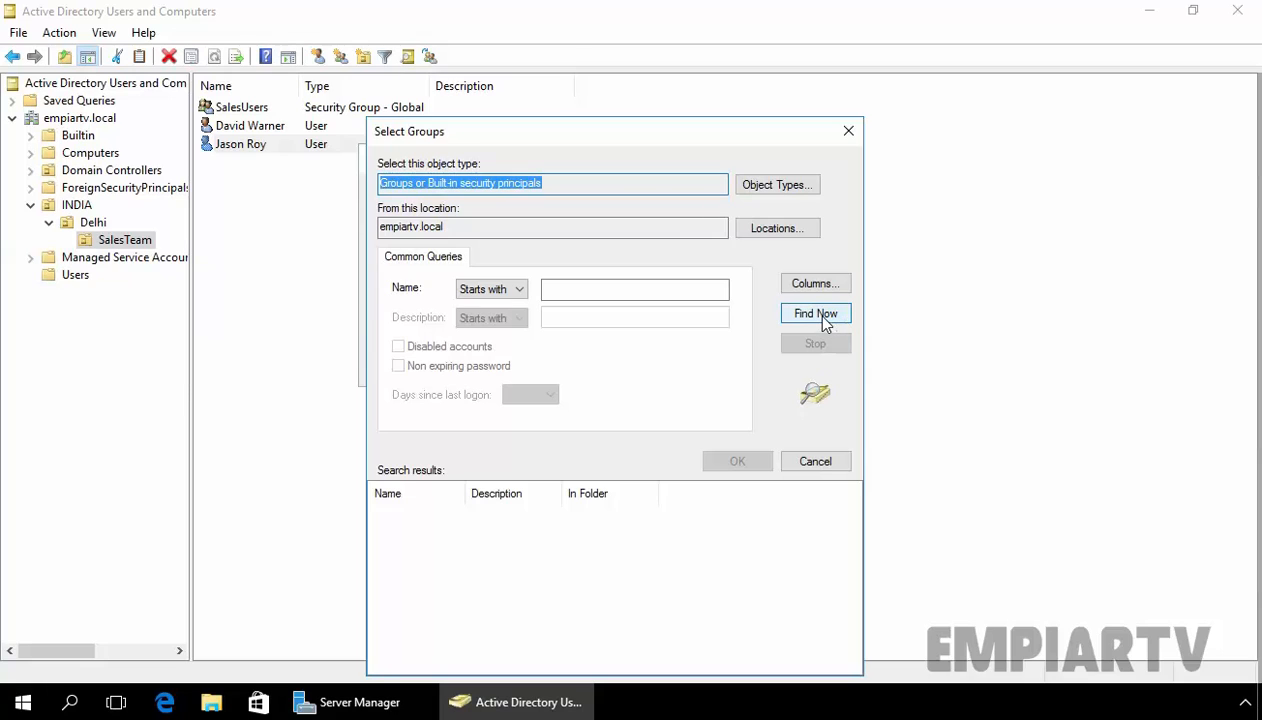
click(815, 313)
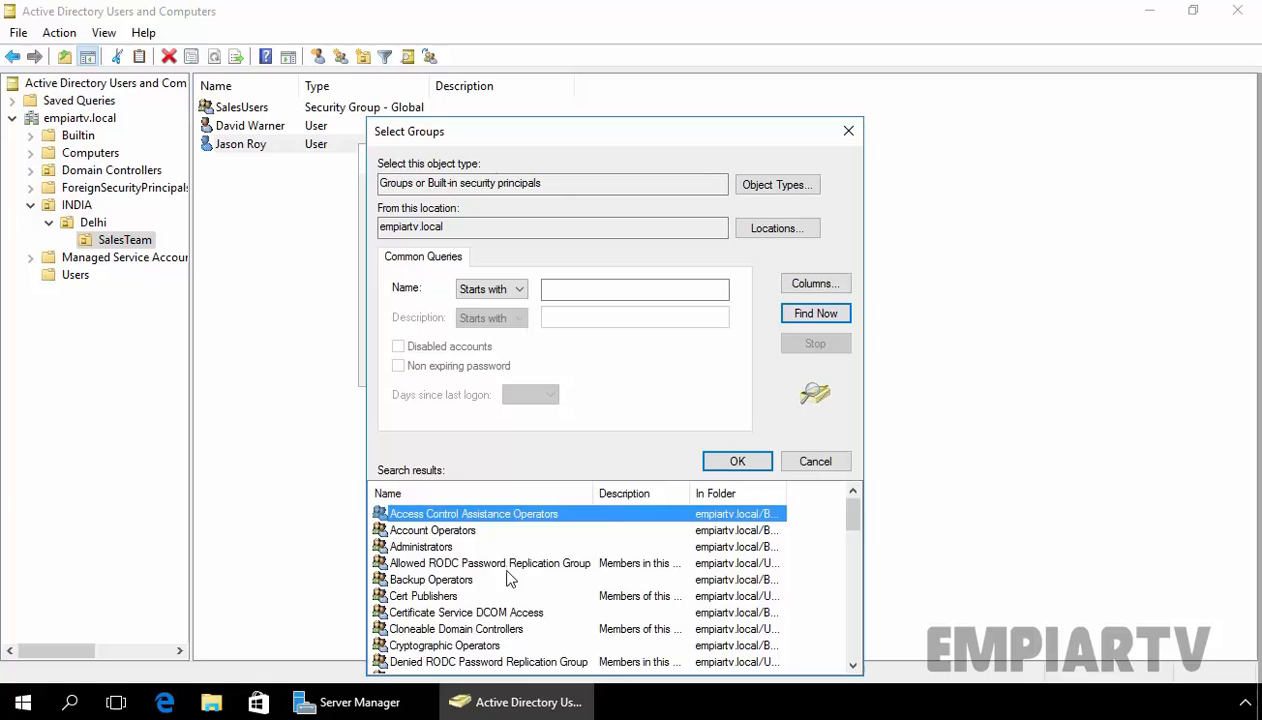
scroll(down, 3)
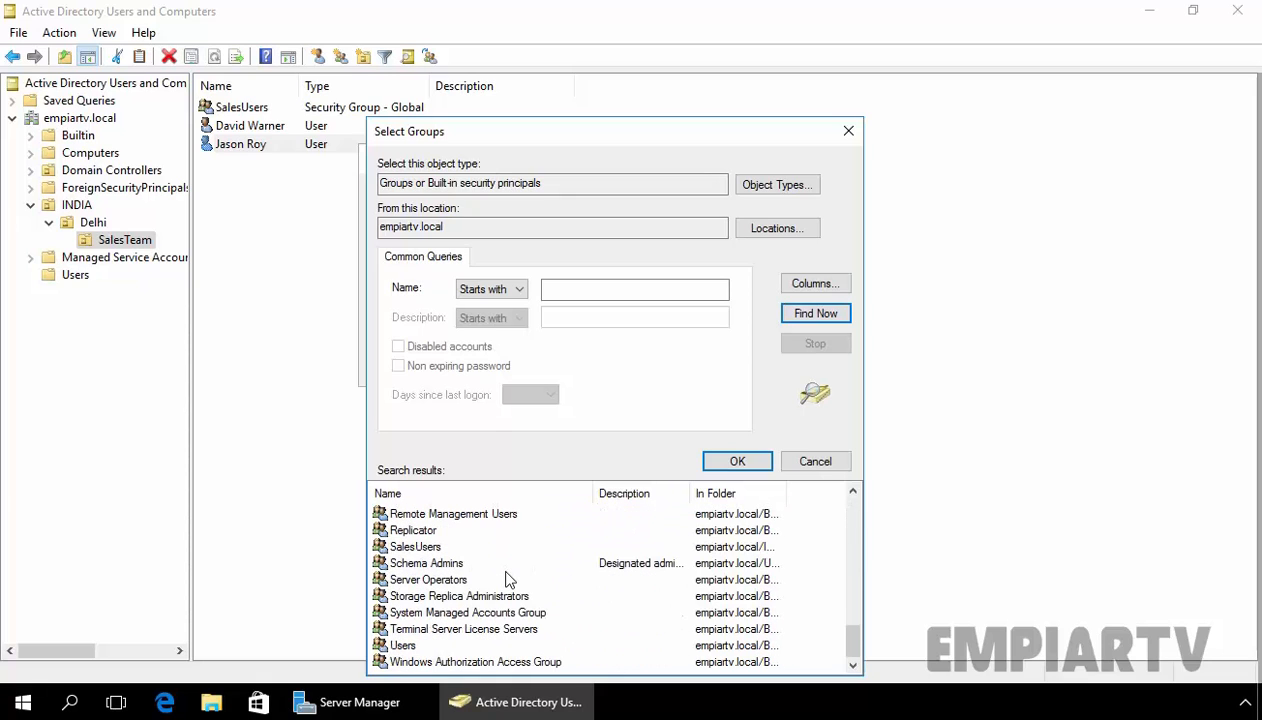
click(415, 546)
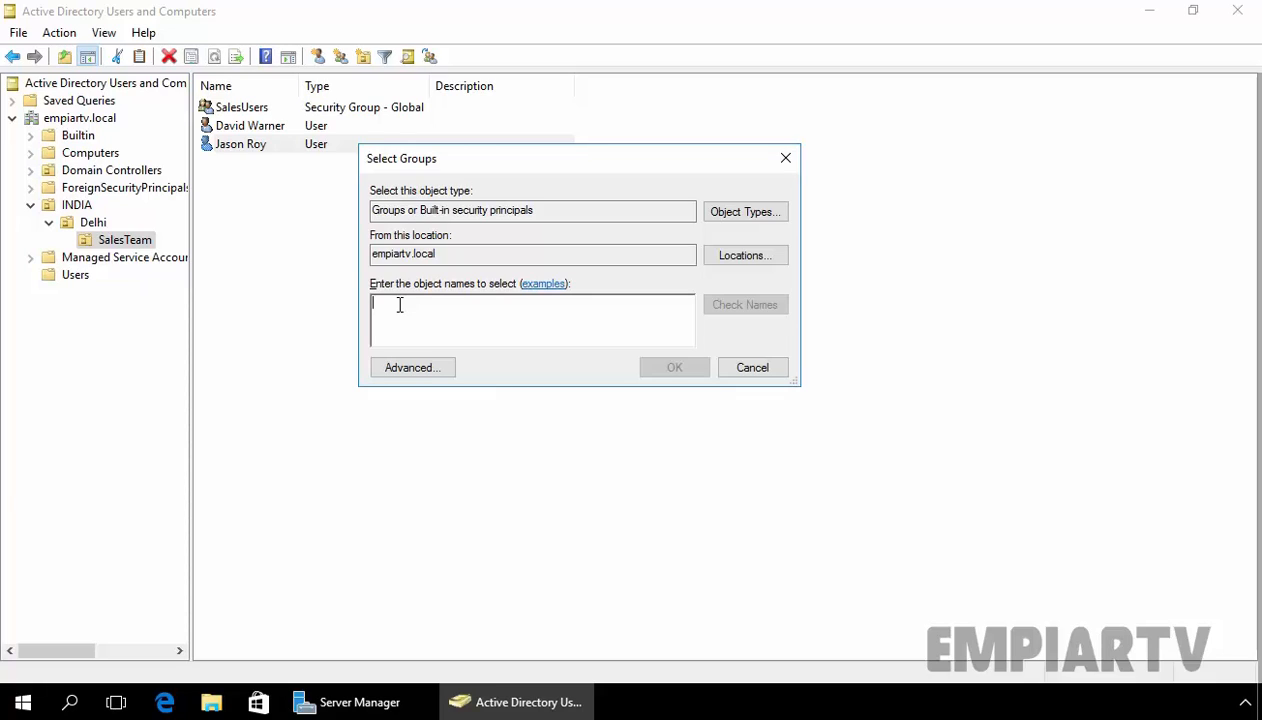
text(sale)
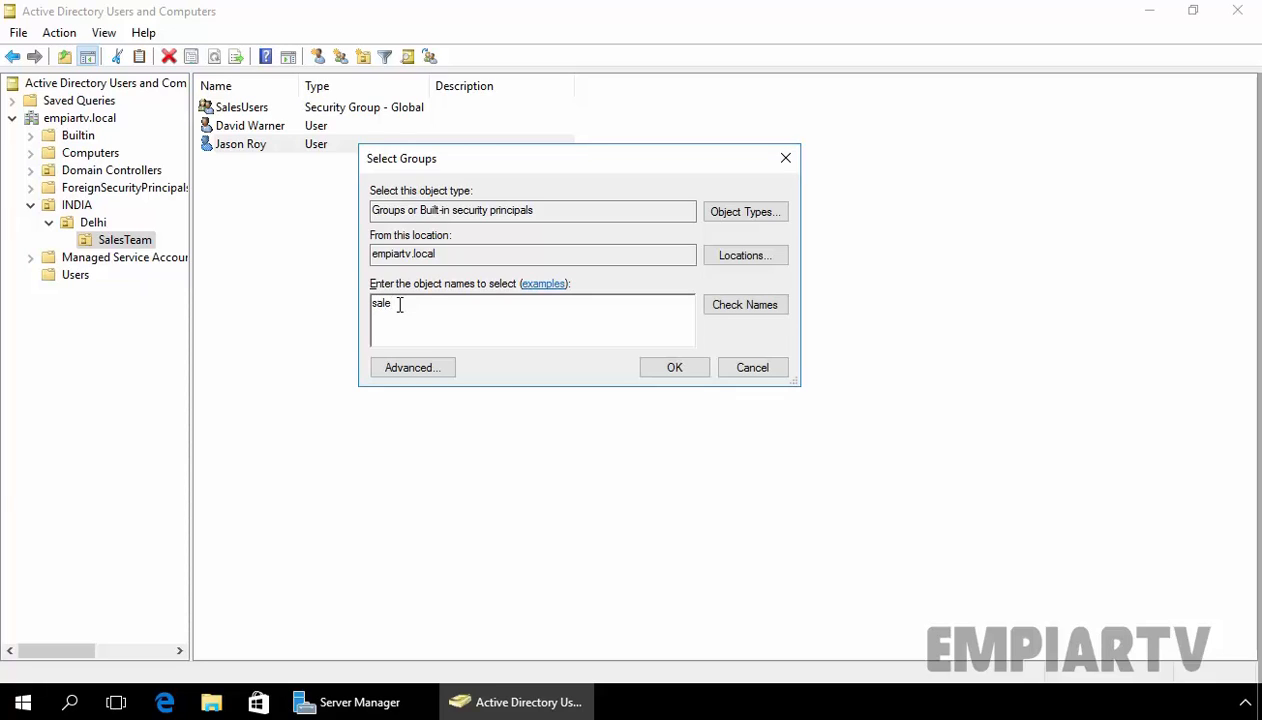
click(744, 304)
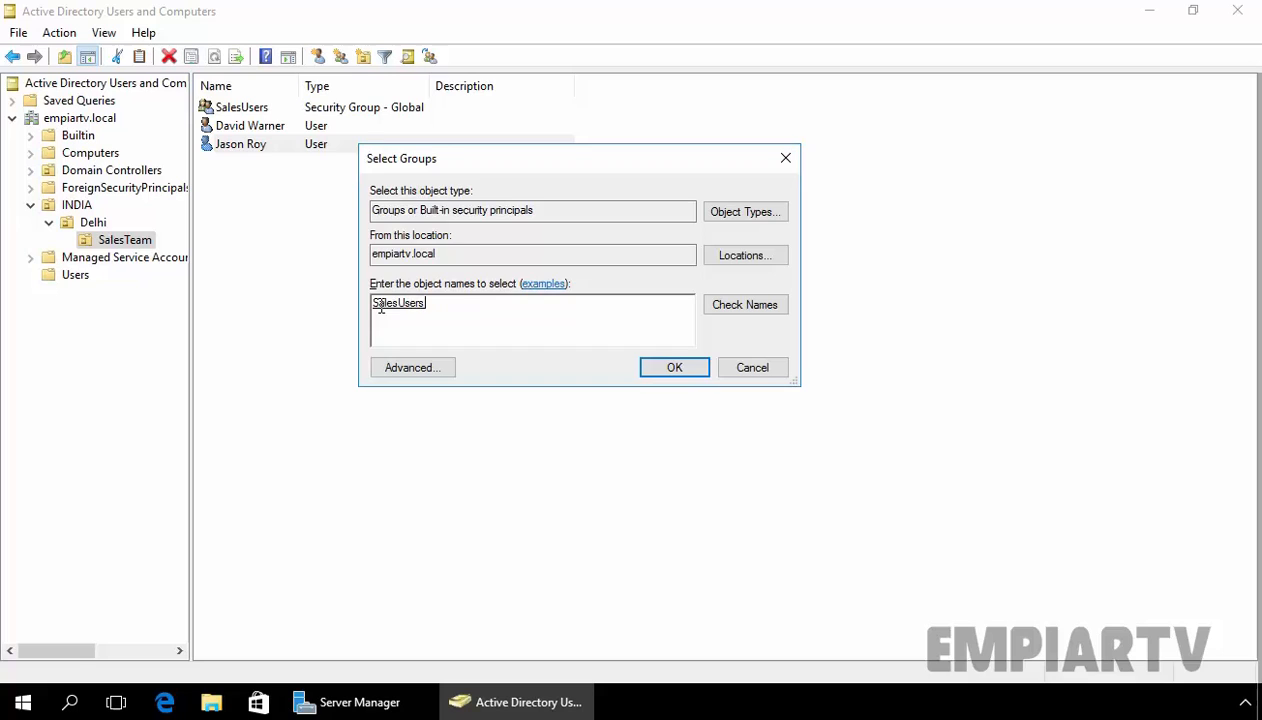
text(s)
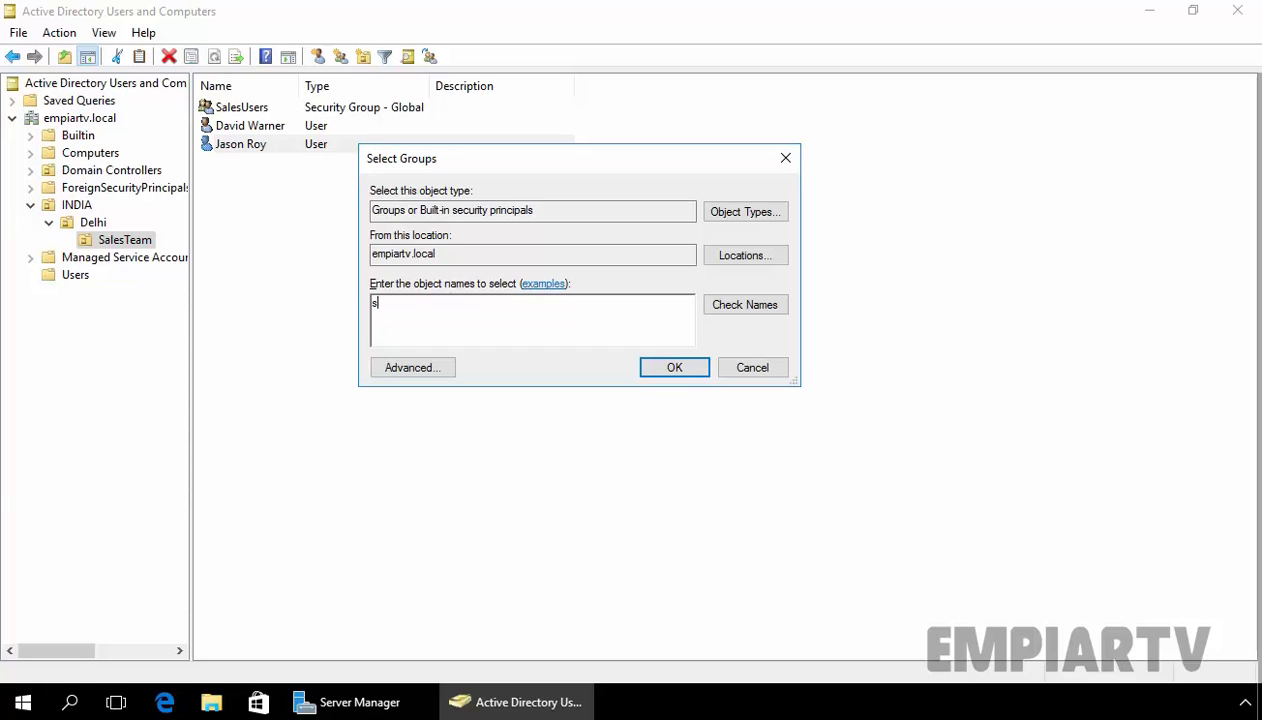
click(744, 304)
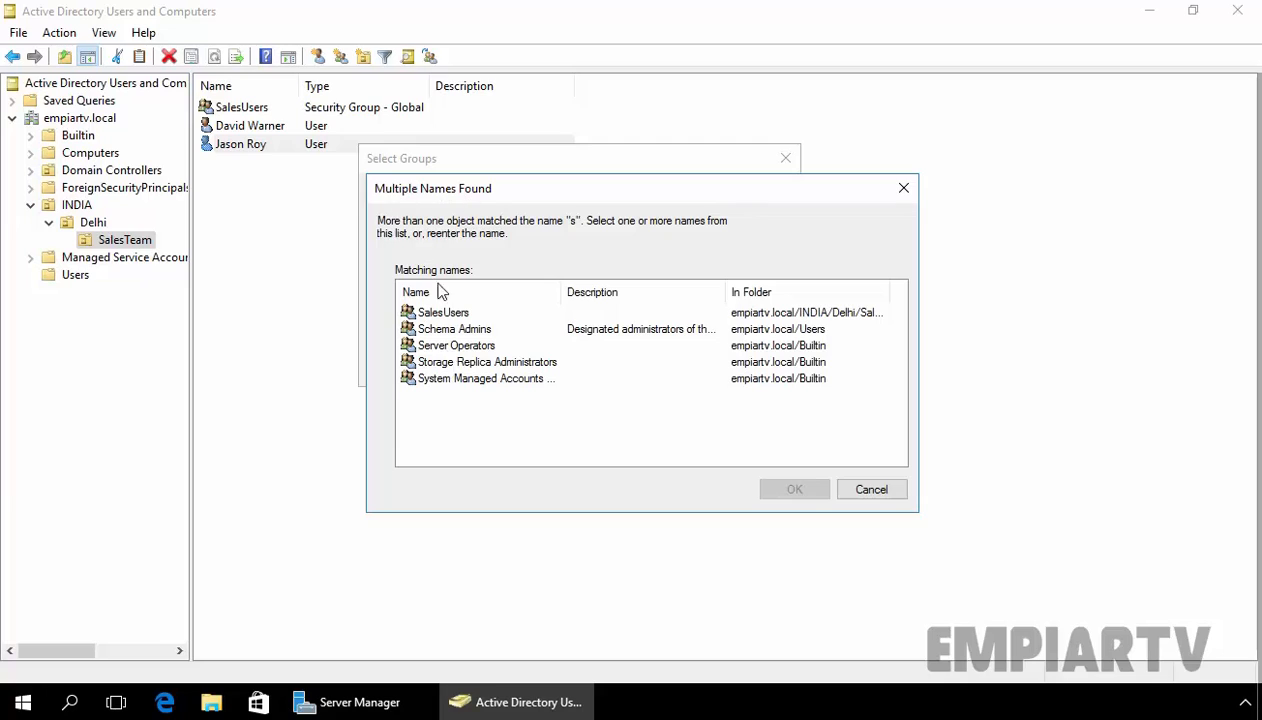
mouse_move(425, 323)
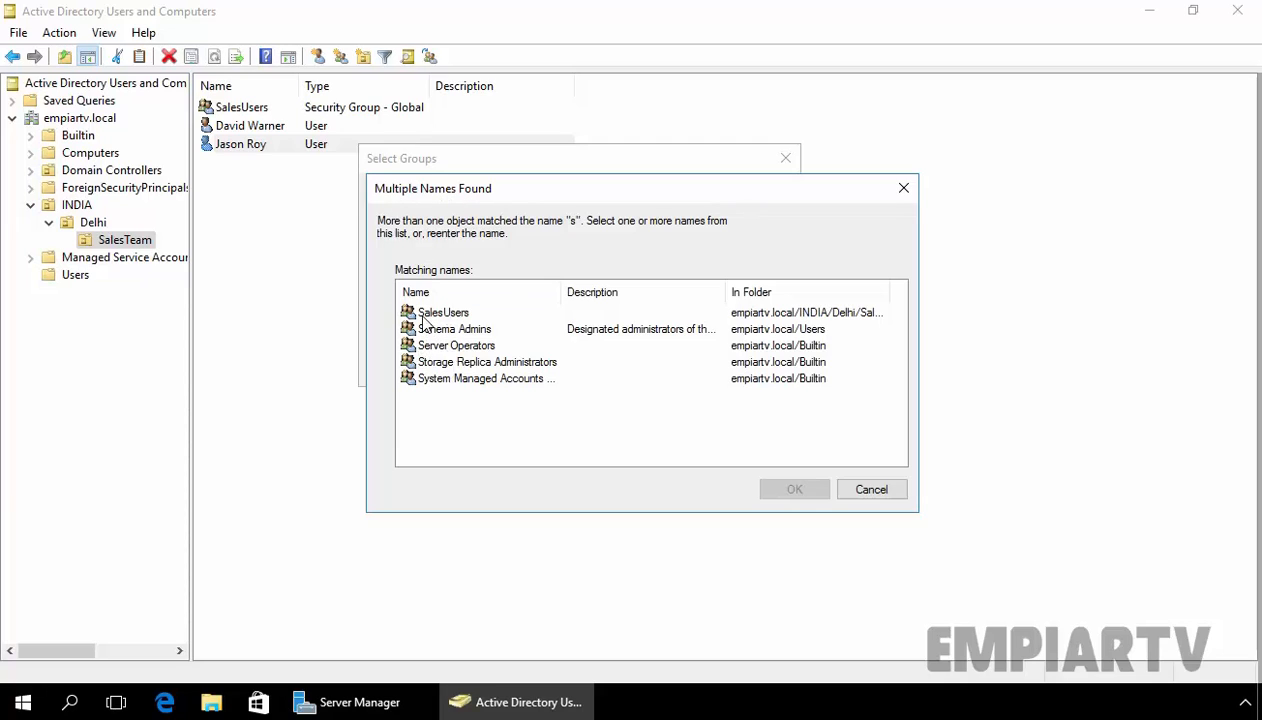
click(443, 312)
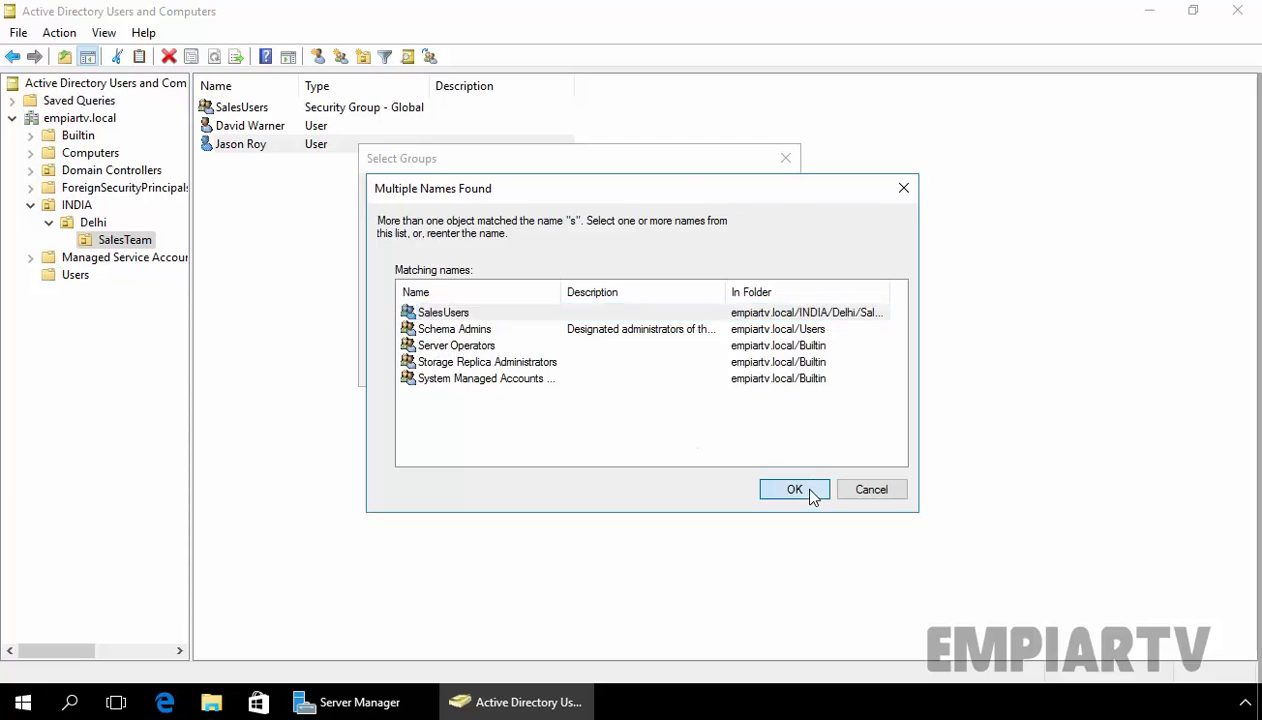
click(794, 489)
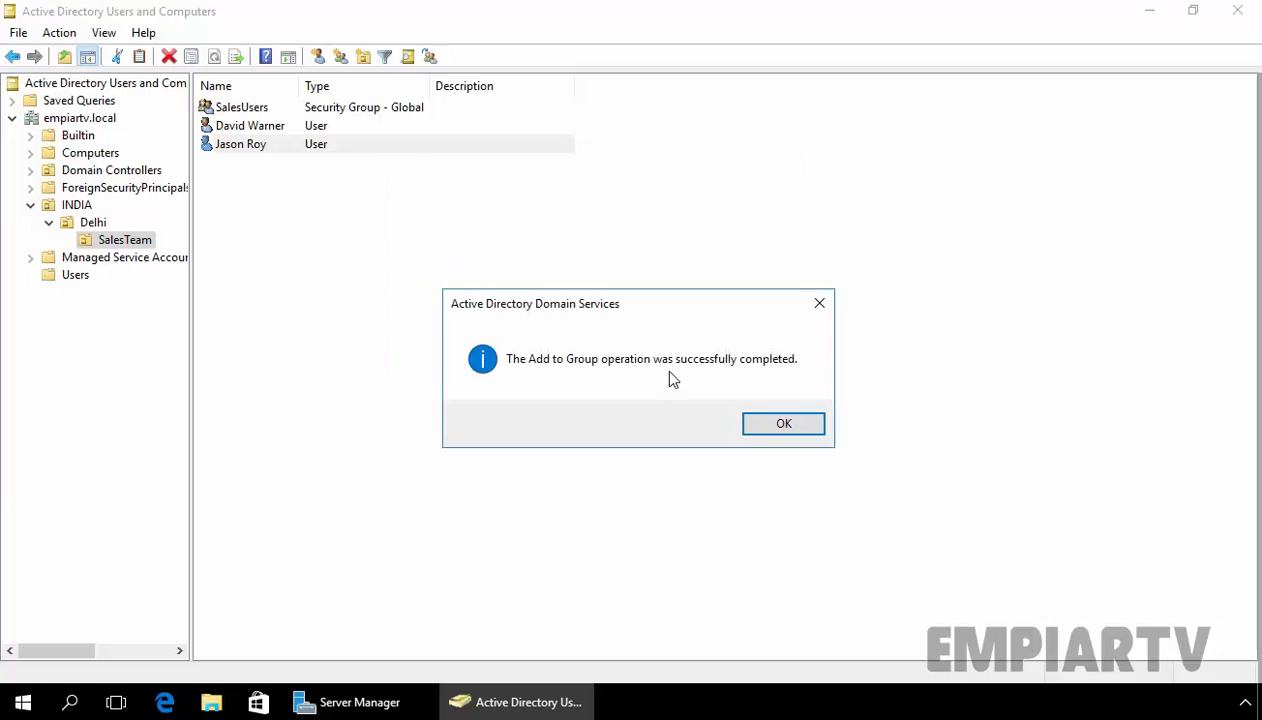
mouse_move(547, 380)
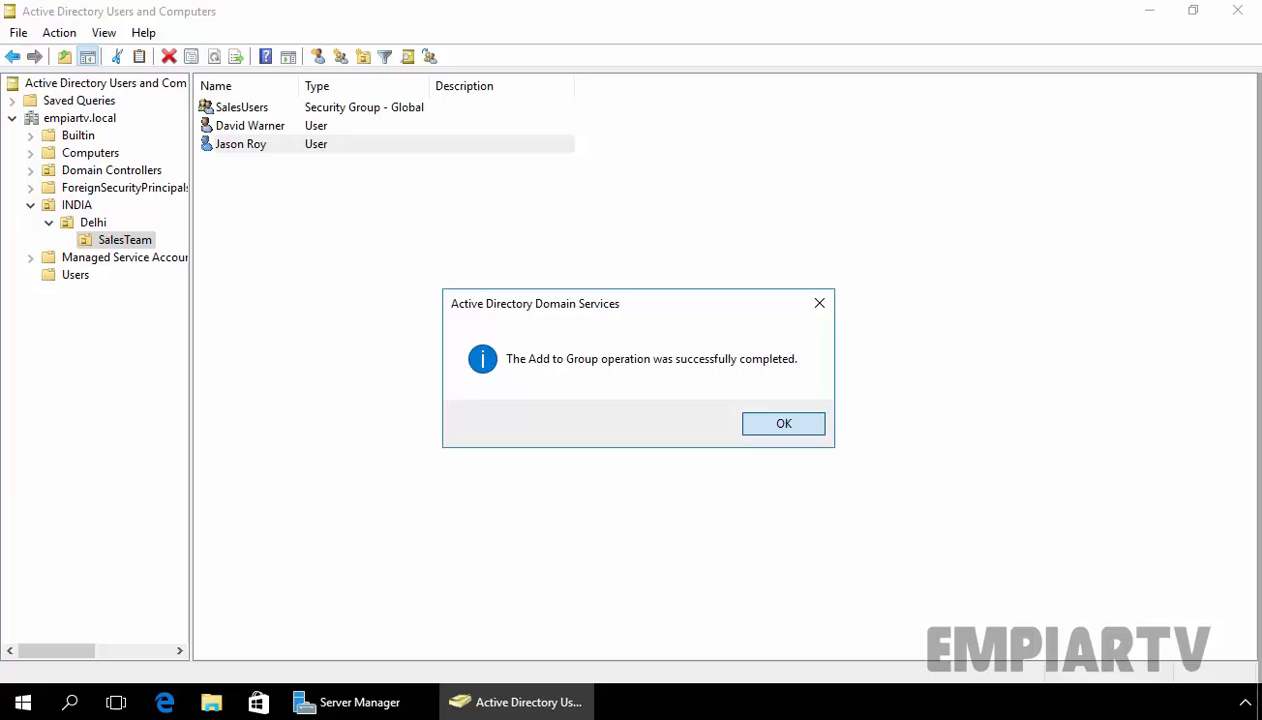
Add David Warner to SalesUsers via its Members tab, resolving 'da'.
click(783, 423)
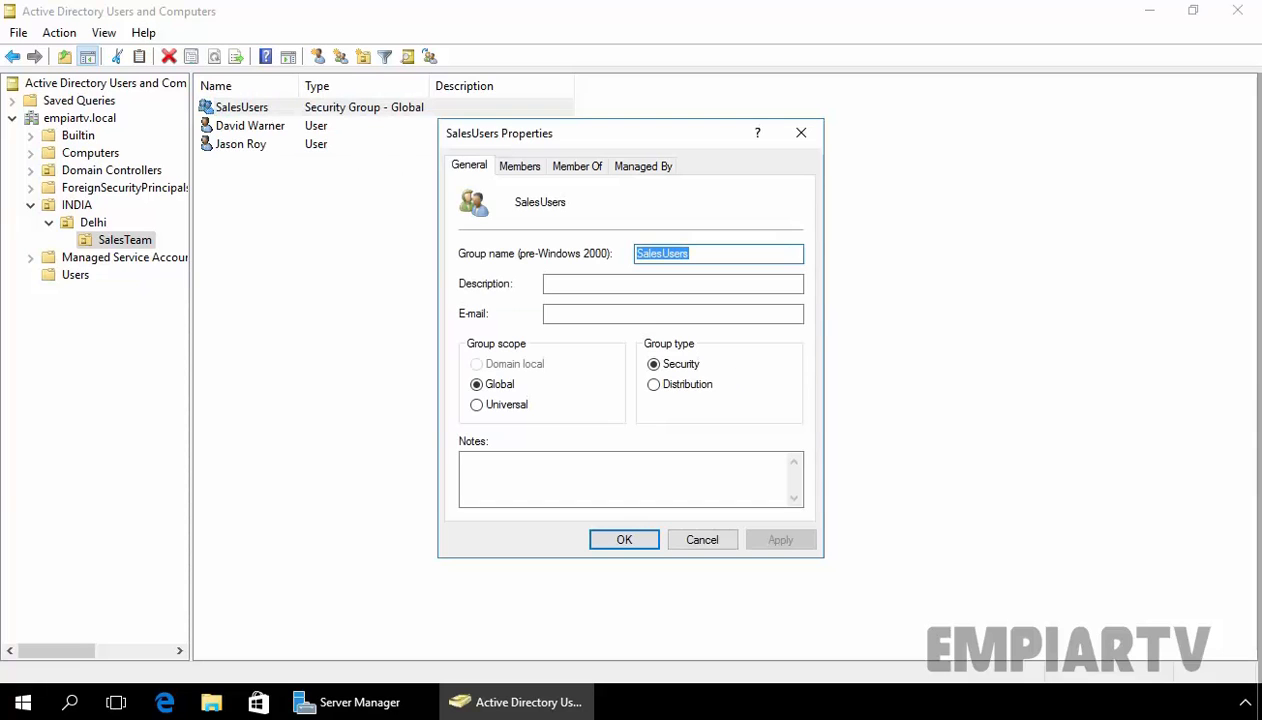
click(519, 165)
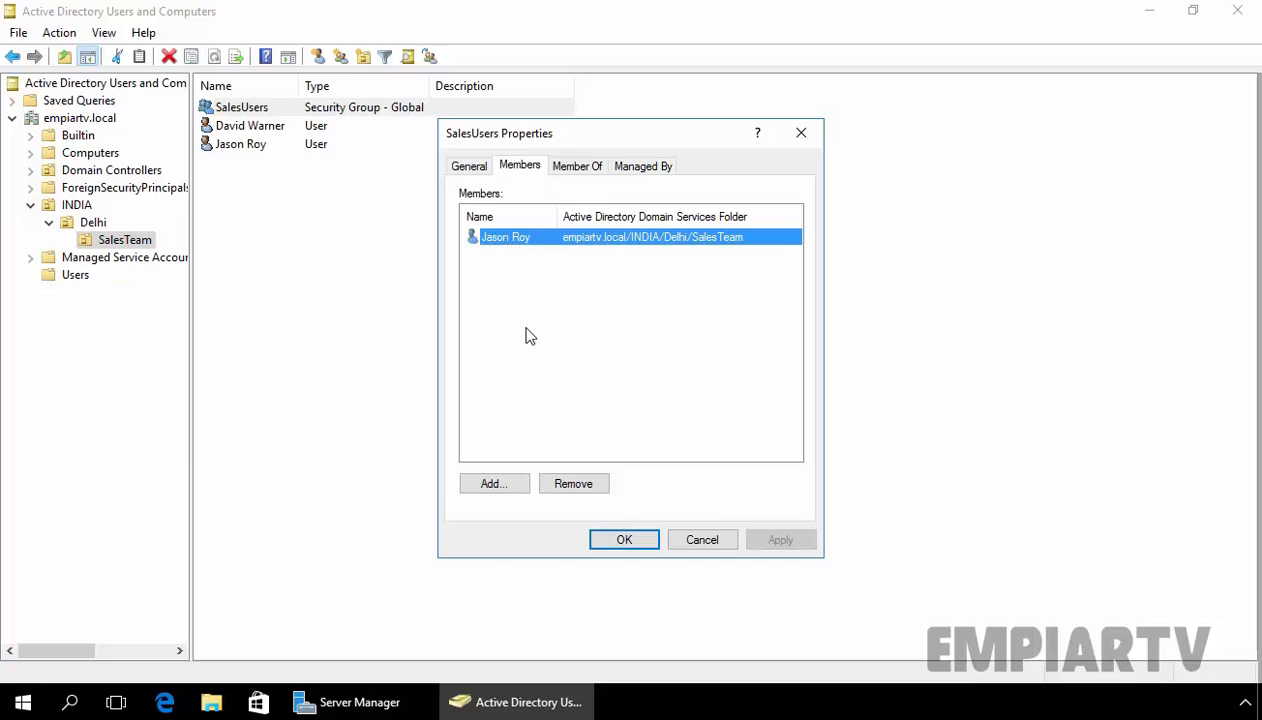
mouse_move(494, 485)
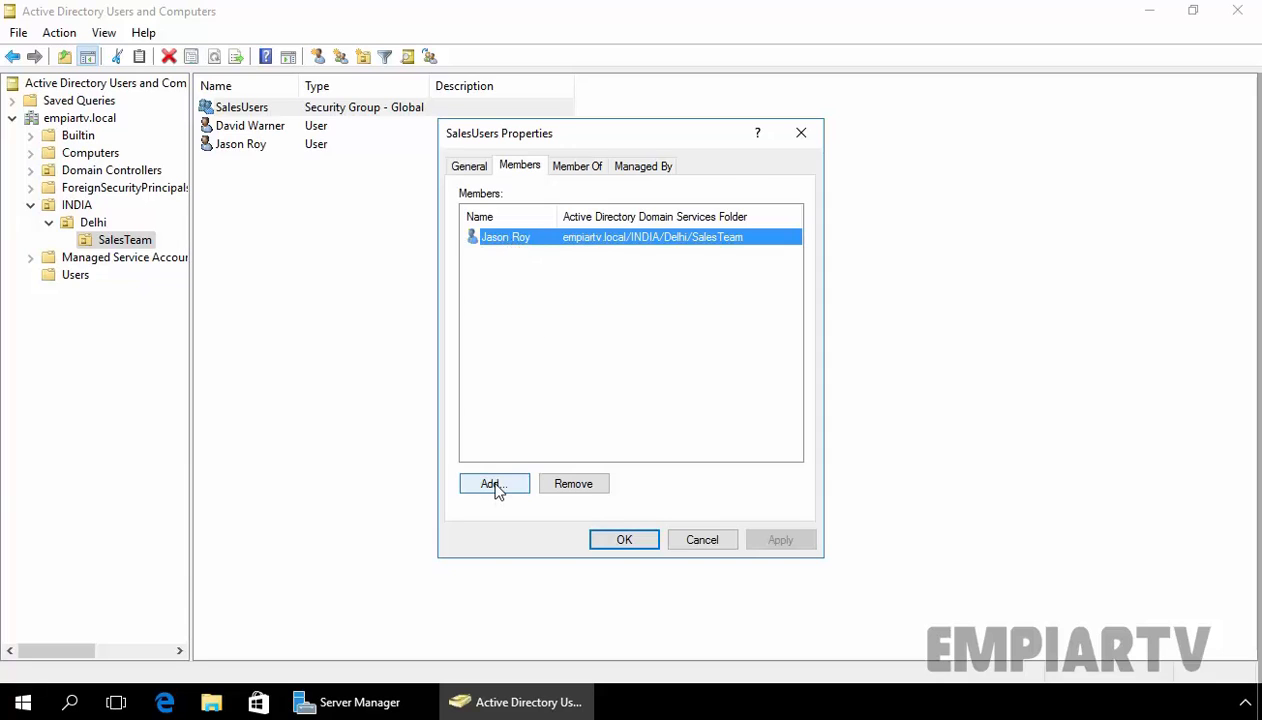
click(493, 483)
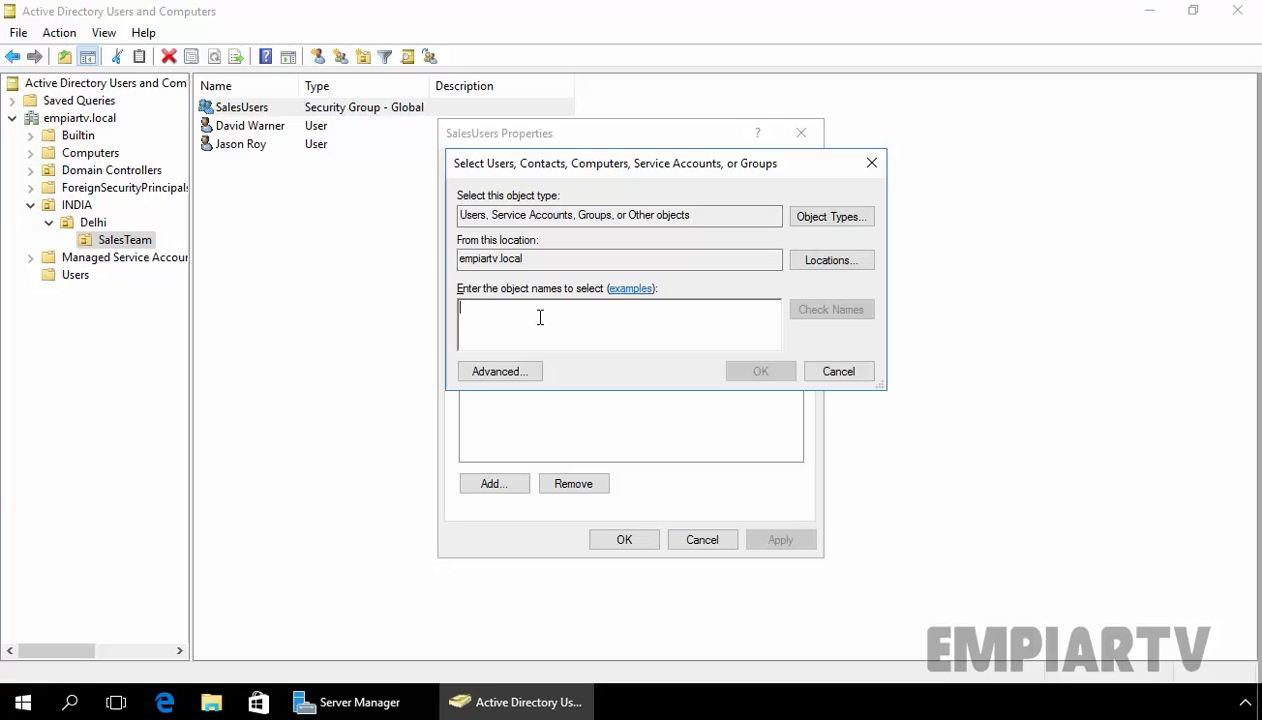
text(d)
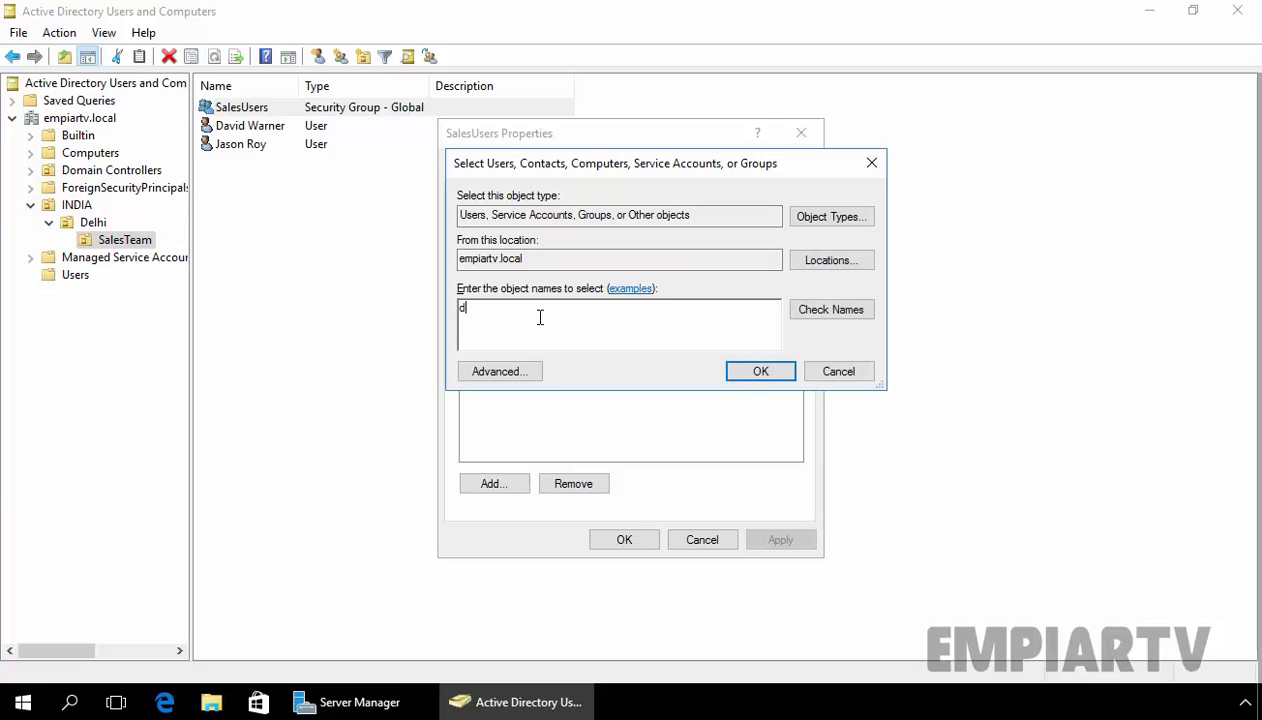
text(a)
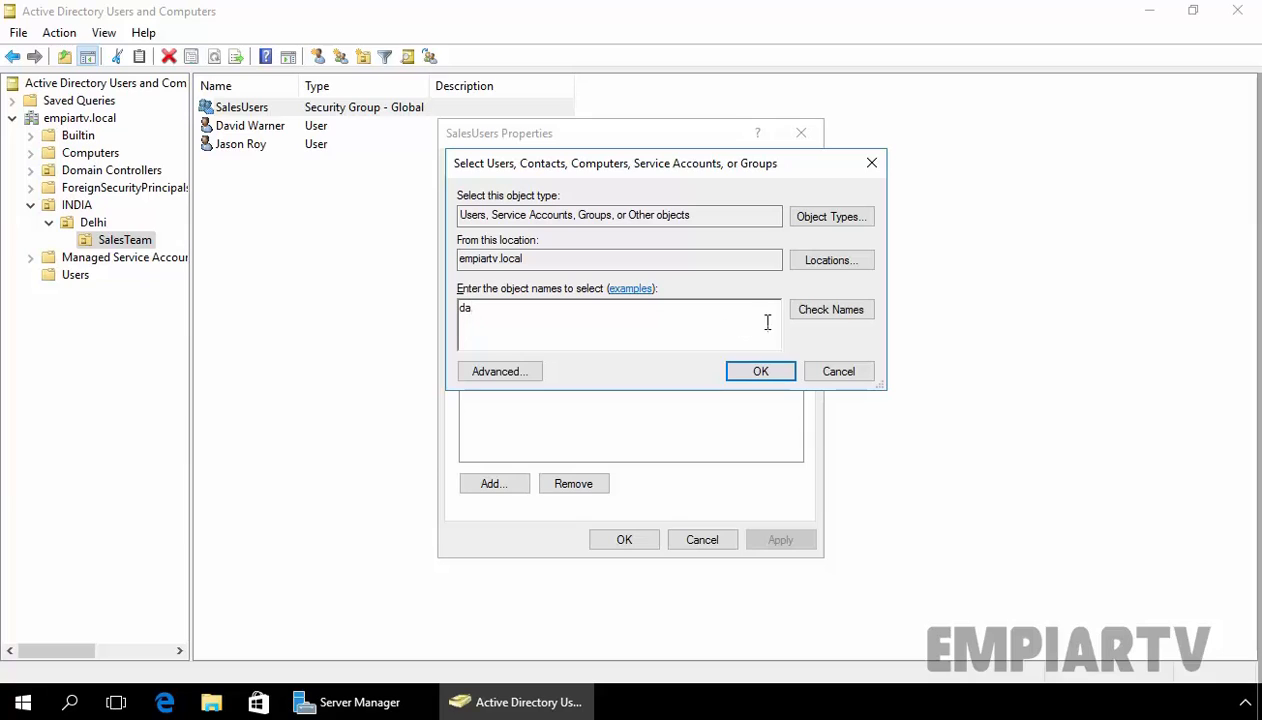
click(830, 309)
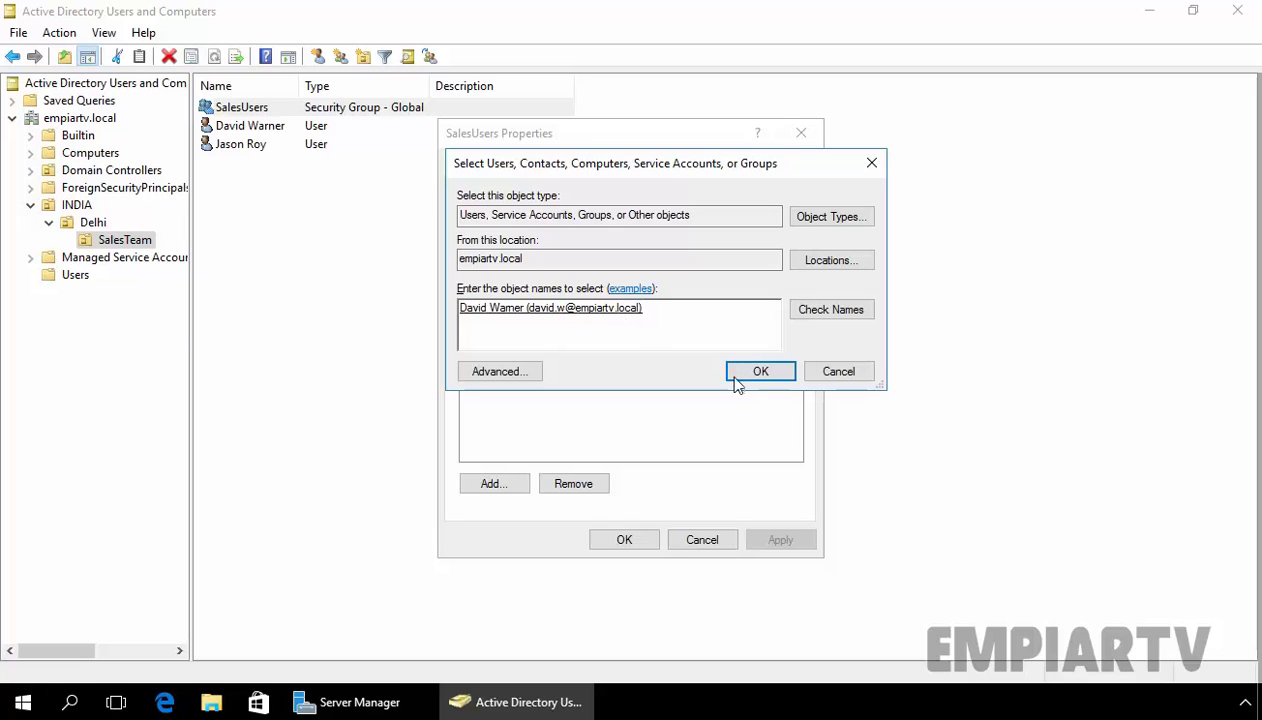
click(760, 371)
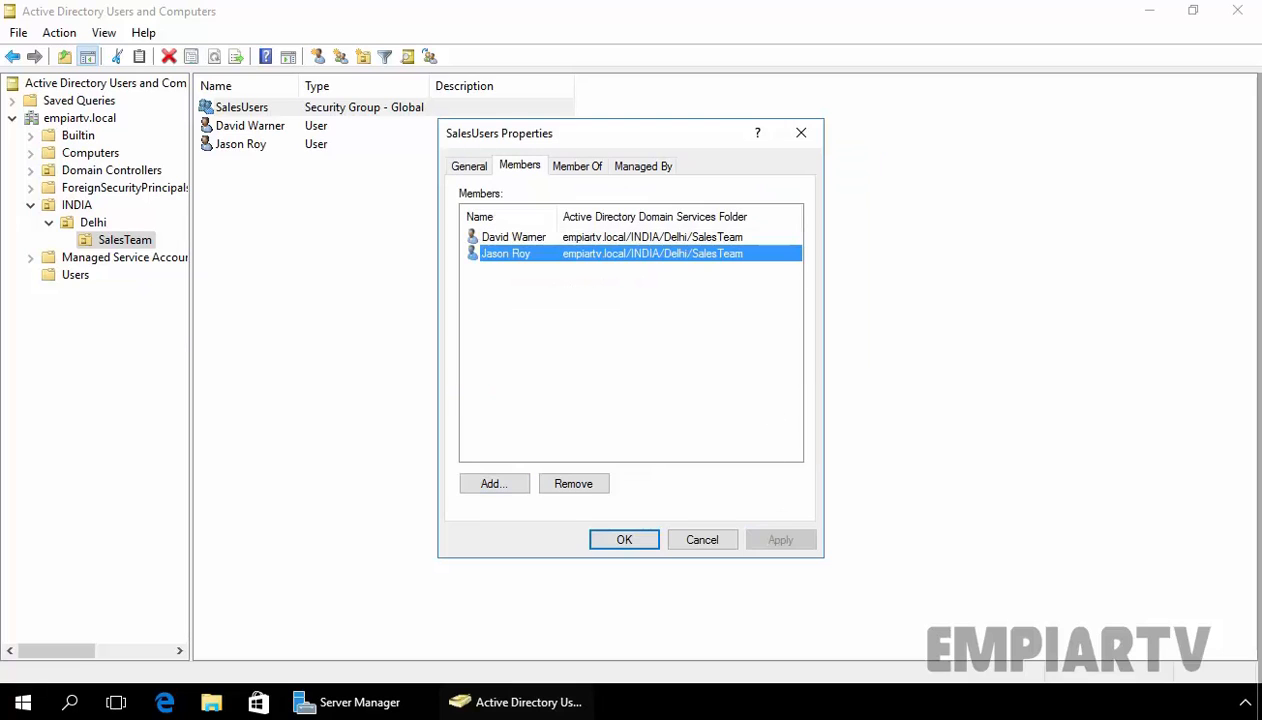